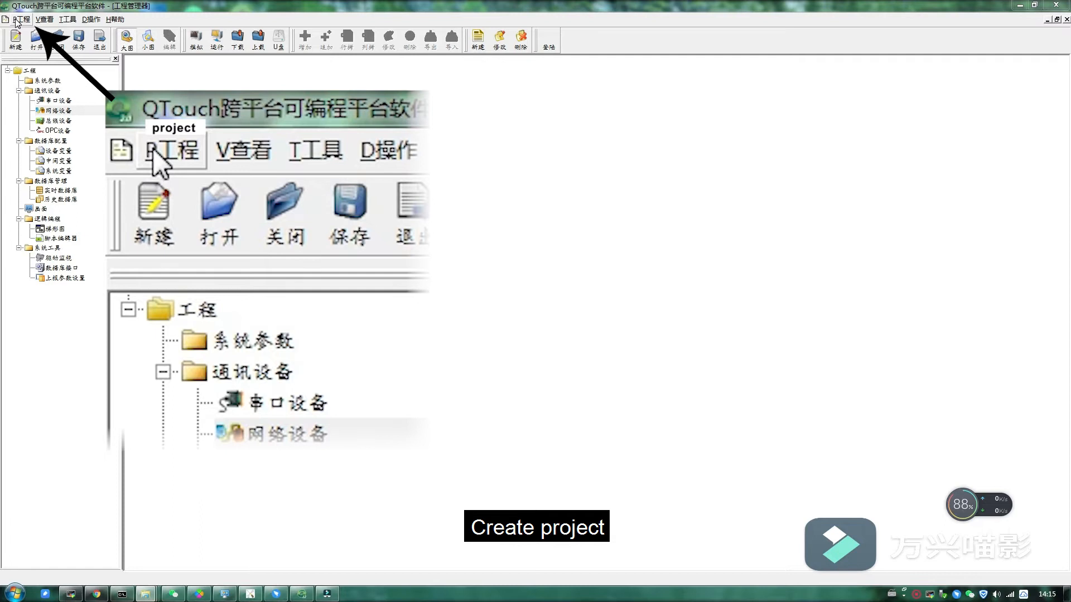
- Start a new project: demo3, description demo1 project, path d:/demo3, IPC (1024x768)
{"action": "left_click", "coordinate": [173, 150]}
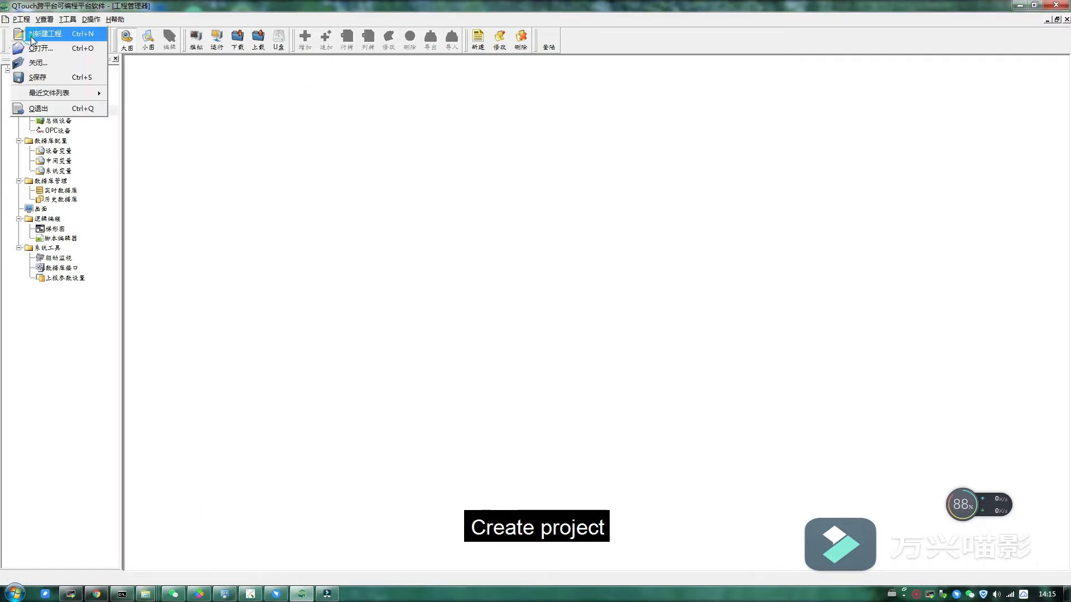
{"action": "left_click", "coordinate": [44, 33]}
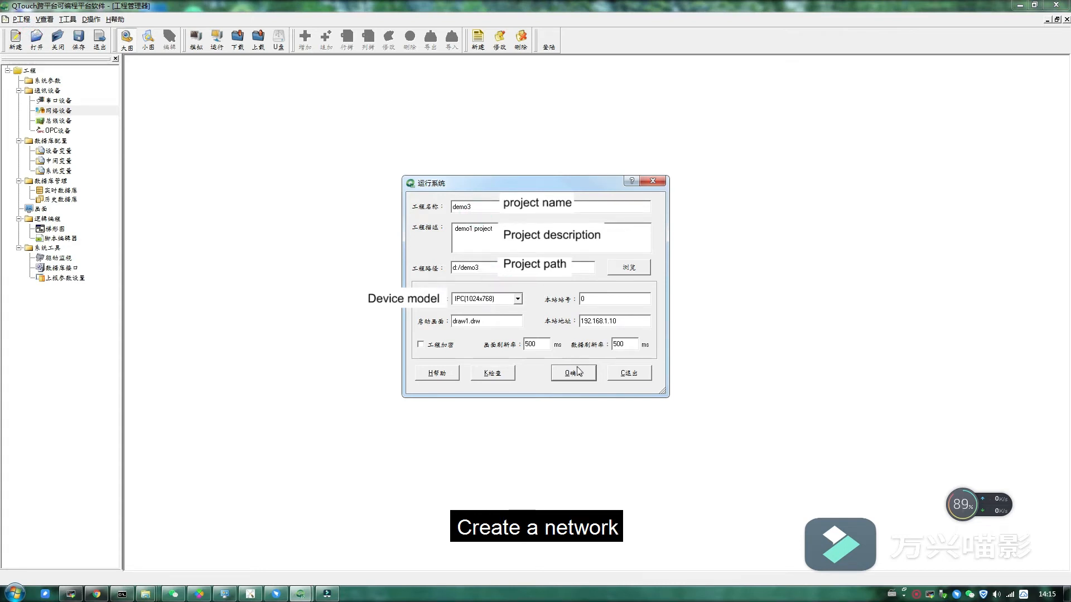
- Create project demo3 and add a network device using modbusTCP as link
{"action": "left_click", "coordinate": [572, 373]}
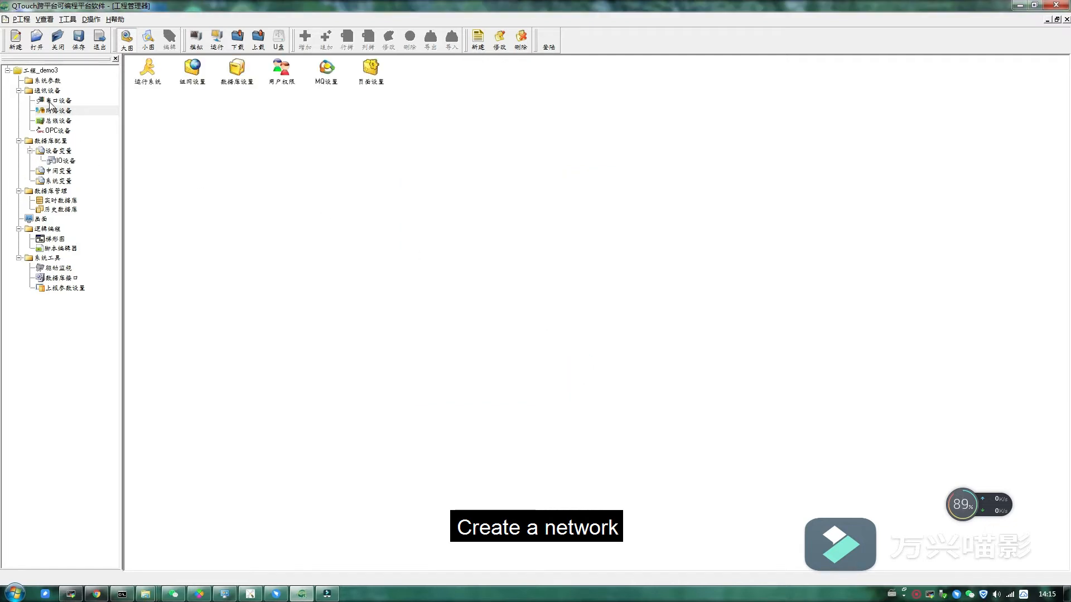
{"action": "left_click", "coordinate": [54, 110]}
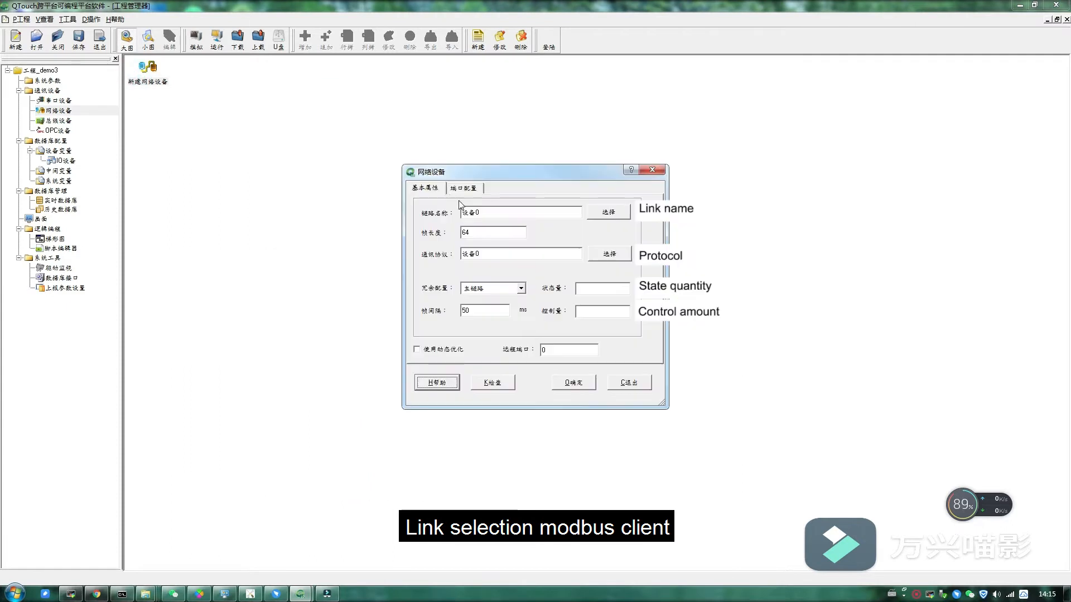
{"action": "left_click", "coordinate": [607, 212]}
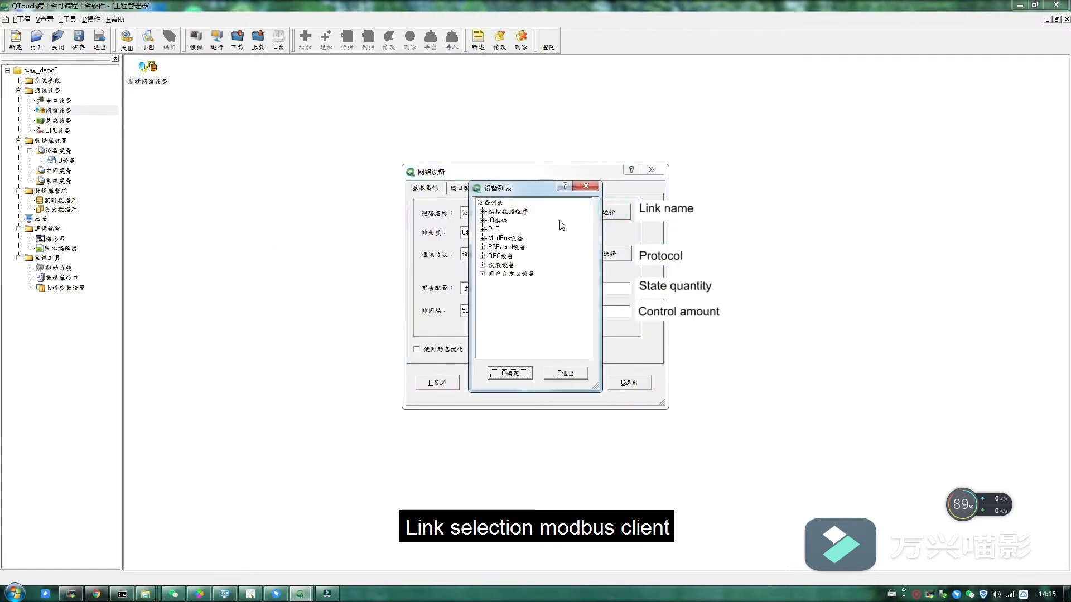
{"action": "left_click", "coordinate": [483, 238]}
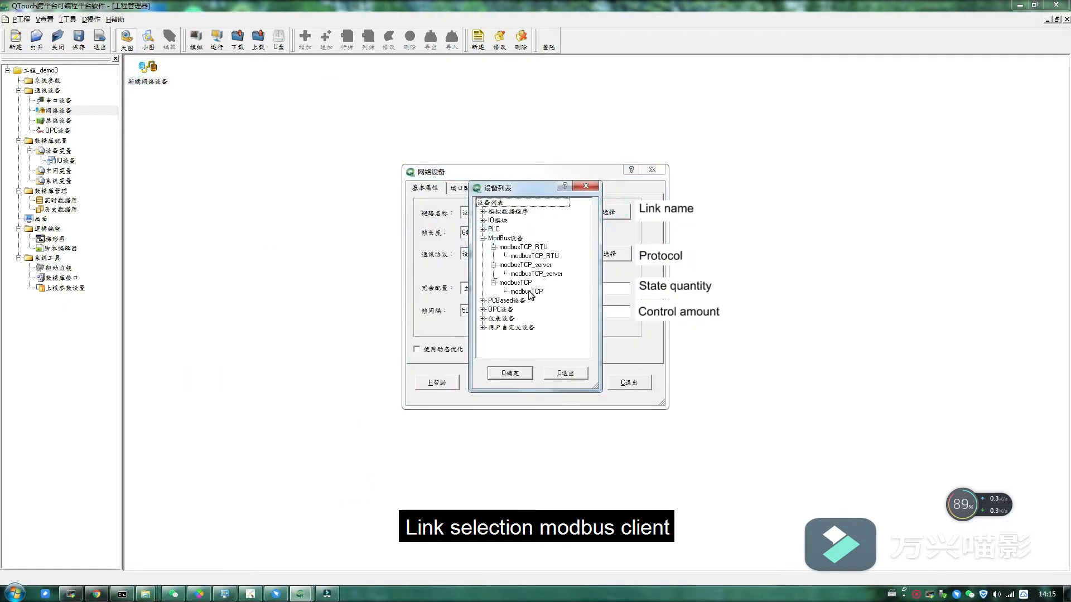
{"action": "left_click", "coordinate": [508, 373]}
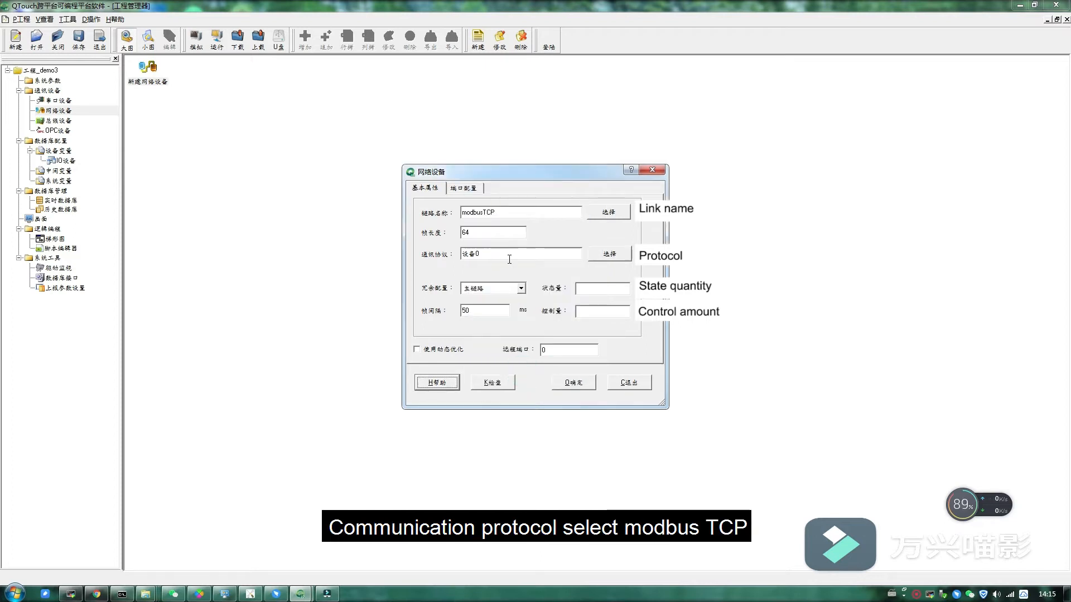
- Set the device protocol to modbusTCP with state and control quantities of 600
{"action": "left_click", "coordinate": [608, 255]}
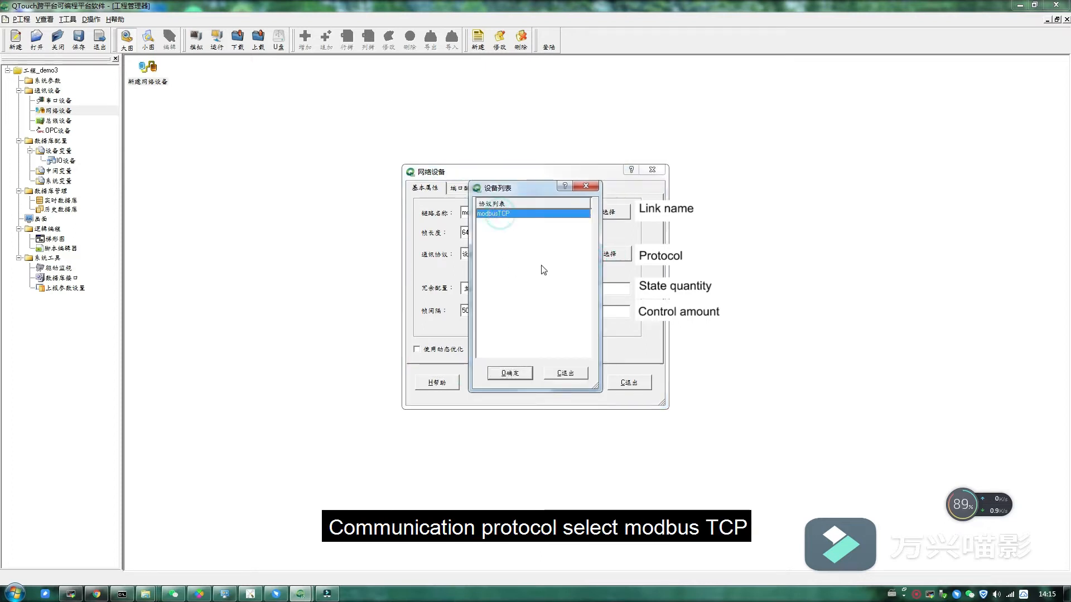
{"action": "left_click", "coordinate": [508, 373]}
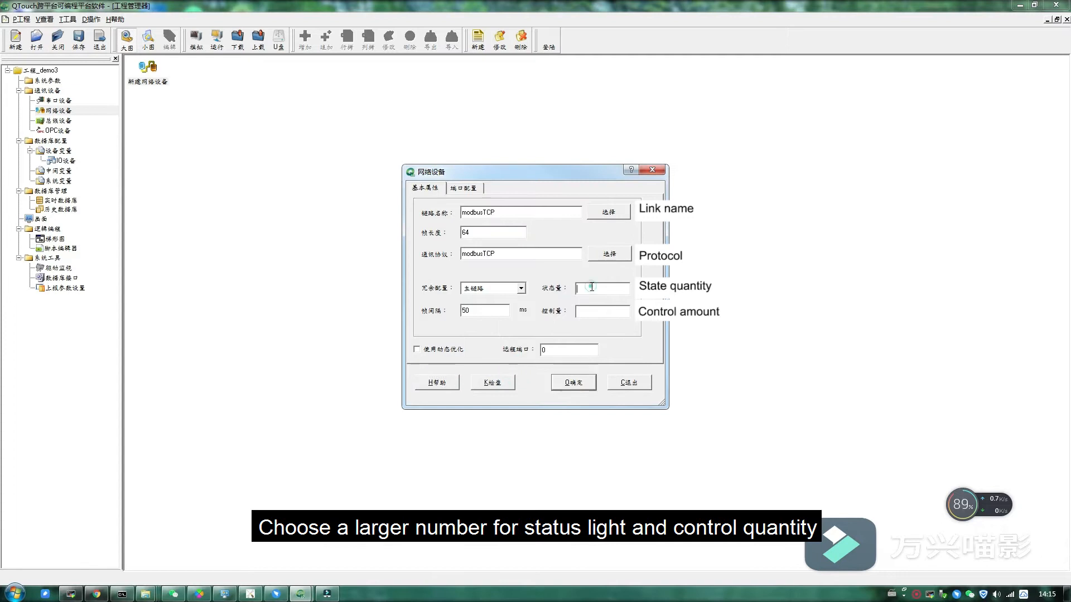
{"action": "type", "text": "600"}
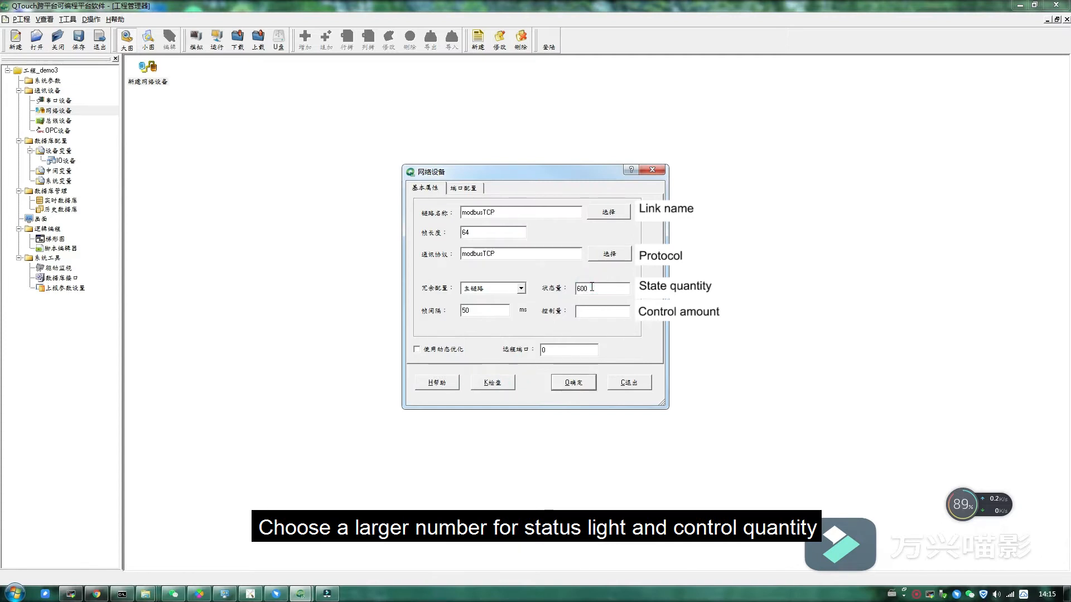
{"action": "type", "text": "600"}
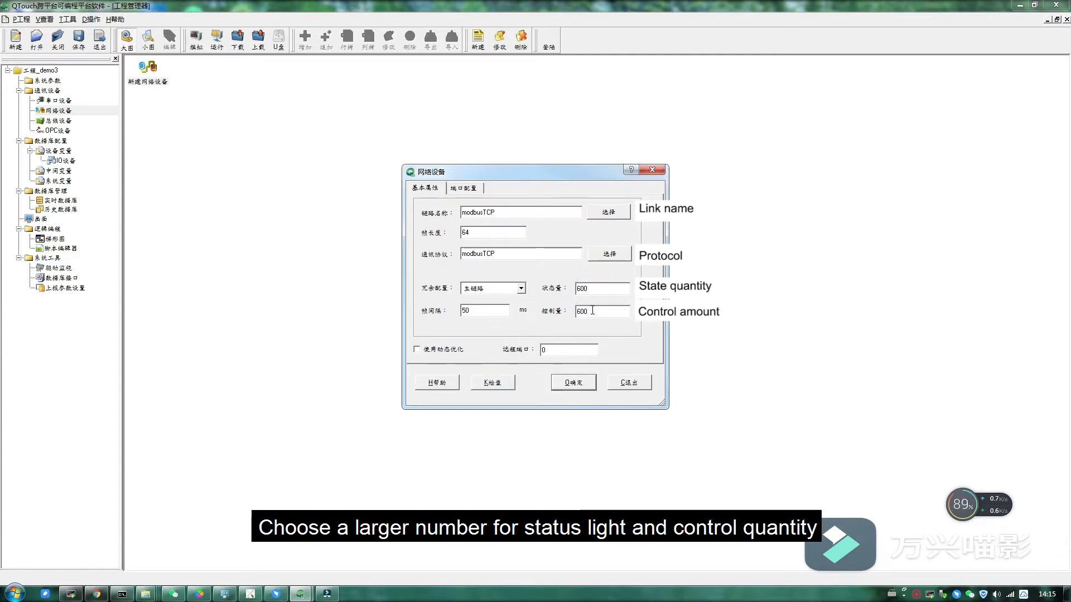
{"action": "left_click", "coordinate": [463, 188]}
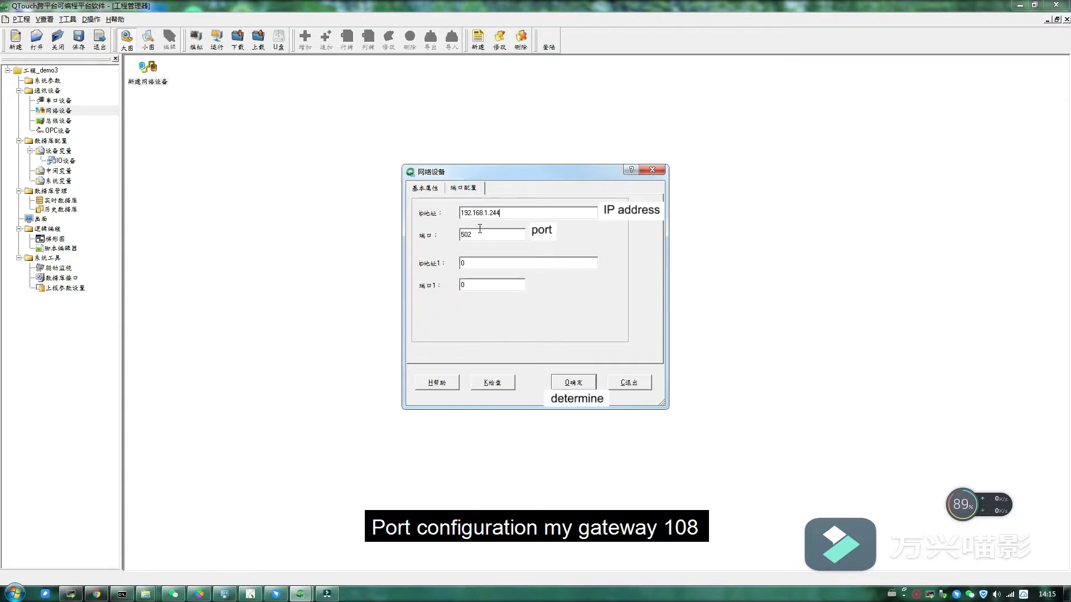
- Set the device address to 192.168.1.108 port 502 and show the IO variable table
{"action": "double_click", "coordinate": [497, 213]}
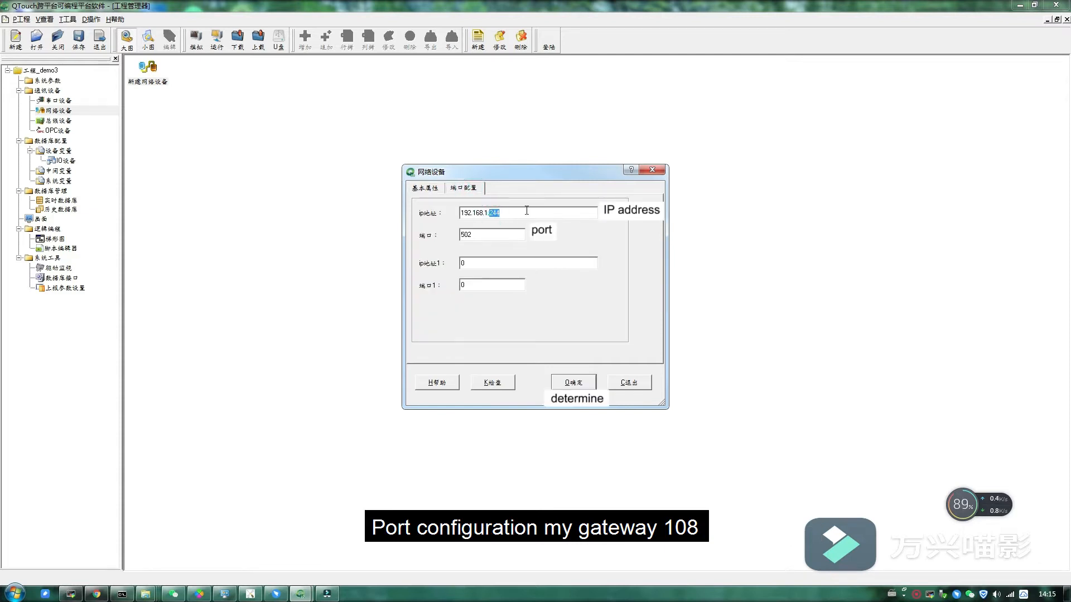
{"action": "type", "text": "108"}
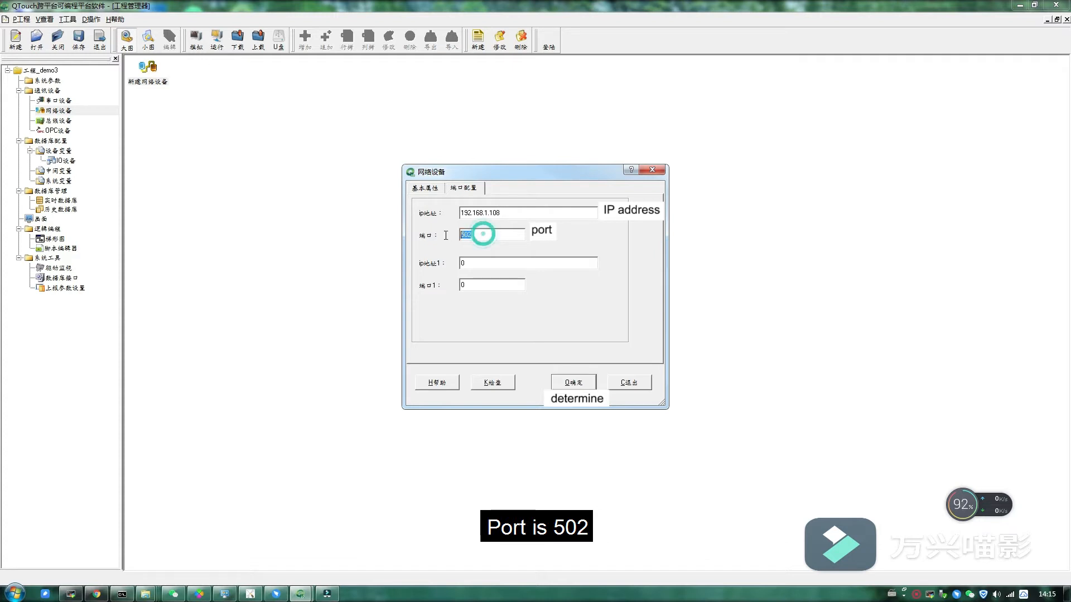
{"action": "left_click", "coordinate": [572, 381]}
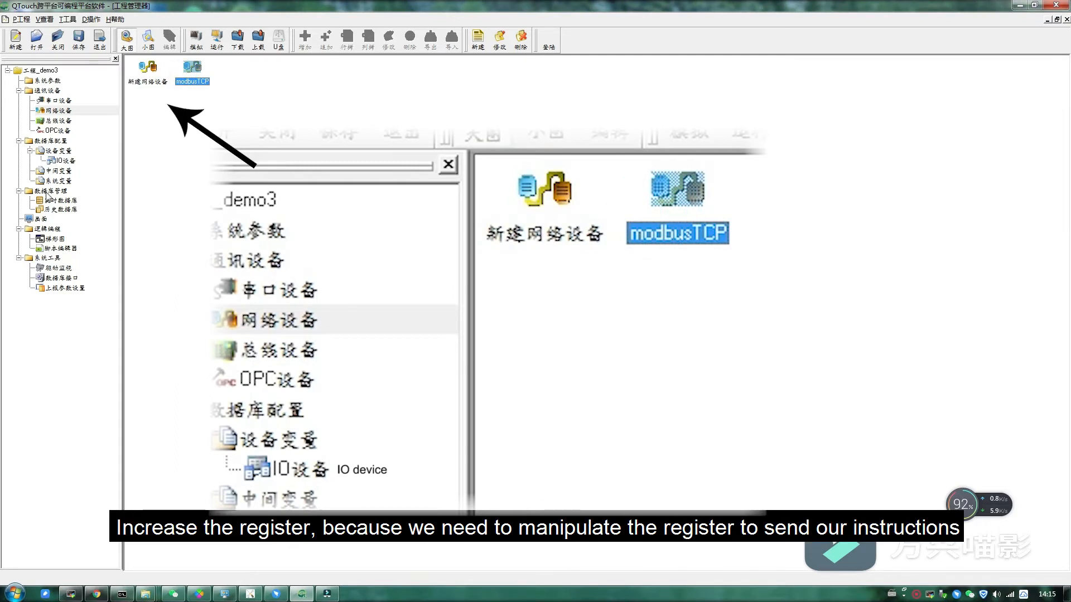
{"action": "left_click", "coordinate": [61, 160]}
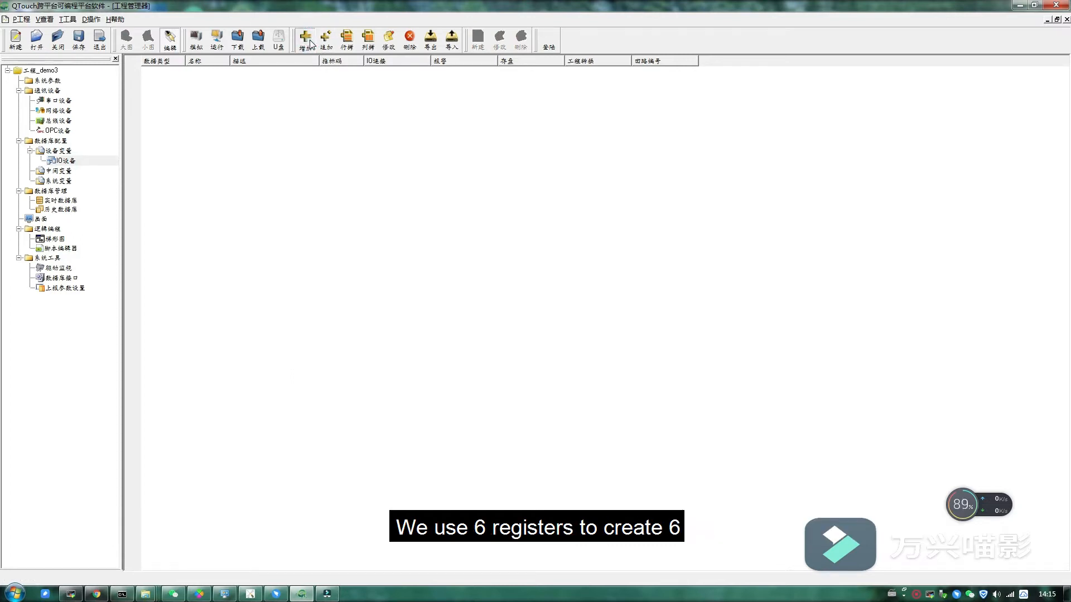
- Batch-add read-write variables var0–var5, range 65536, input register area, Short16 data type
{"action": "left_click", "coordinate": [304, 39]}
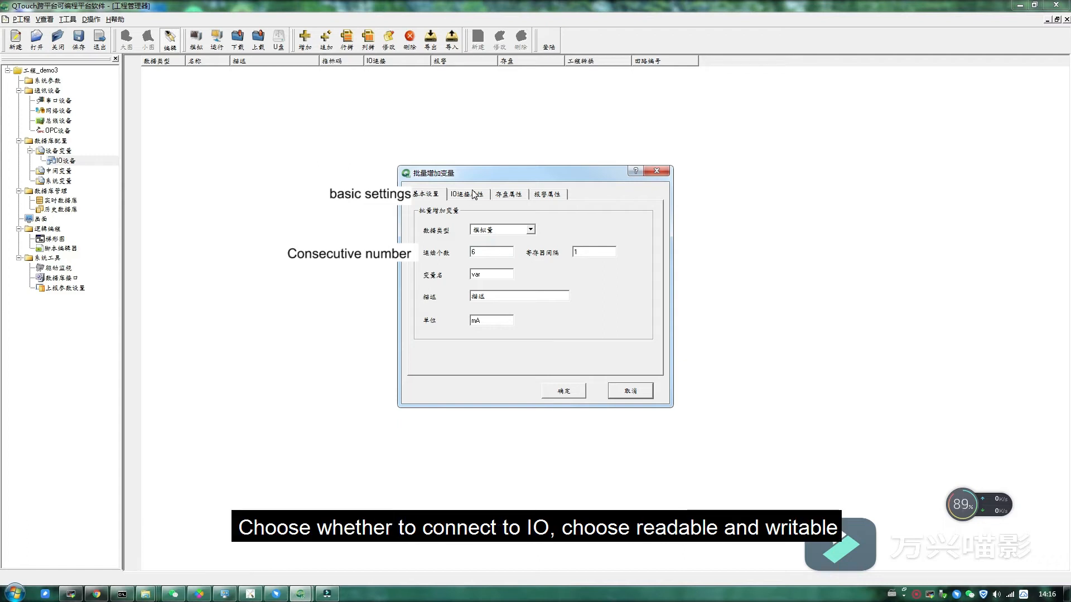
{"action": "left_click", "coordinate": [466, 194]}
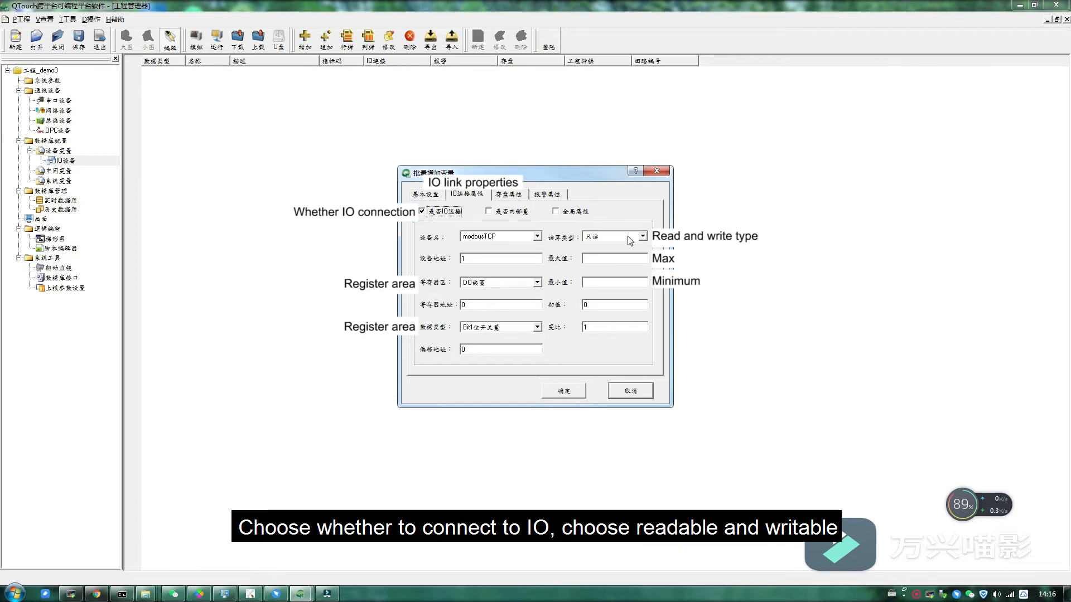
{"action": "left_click", "coordinate": [609, 235]}
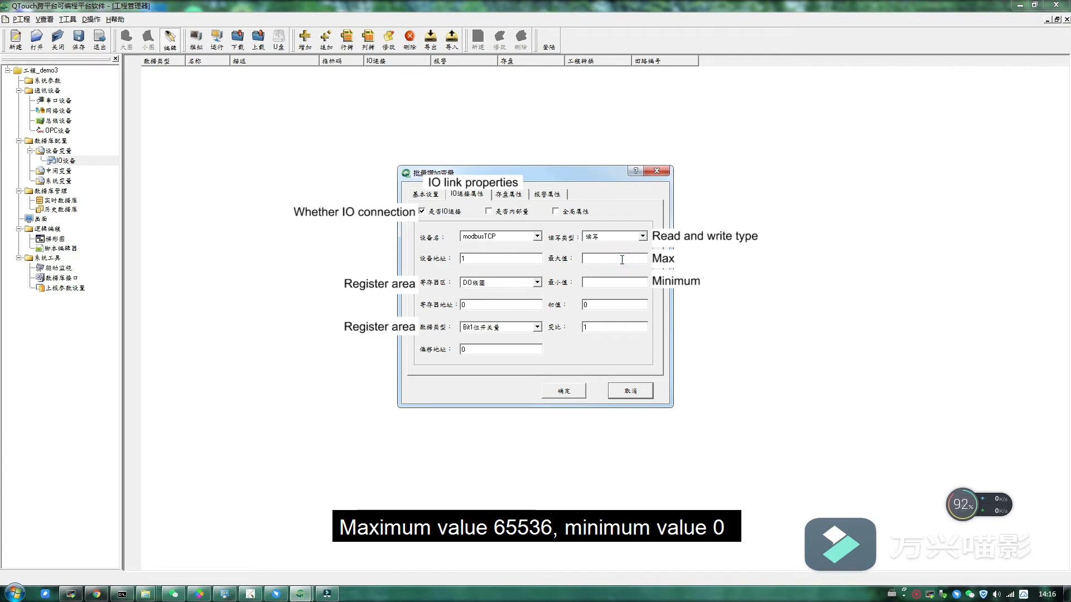
{"action": "type", "text": "65536"}
{"action": "type", "text": "0"}
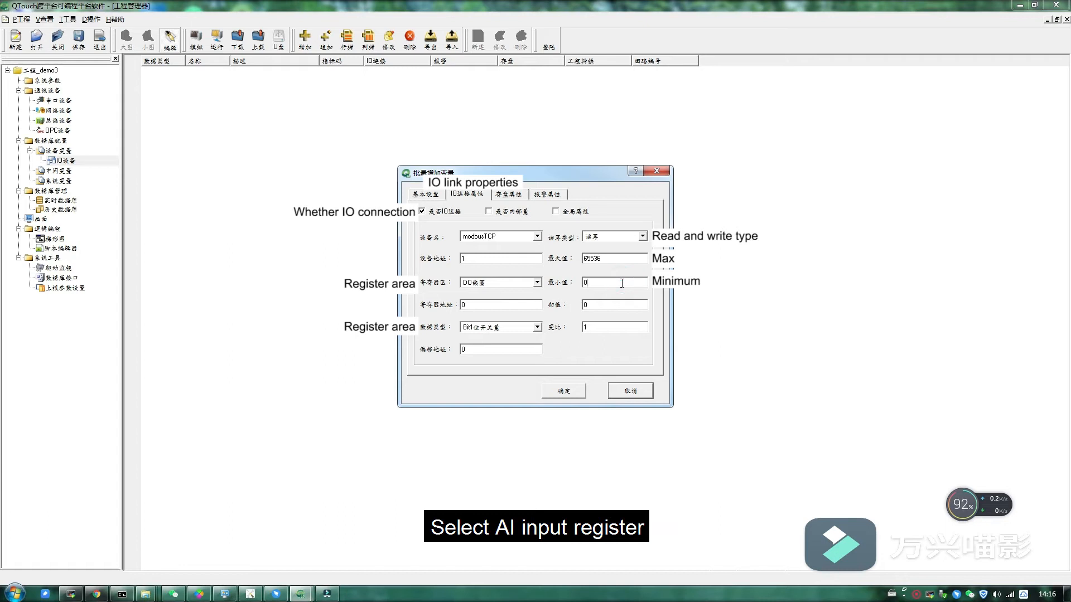
{"action": "left_click", "coordinate": [536, 282]}
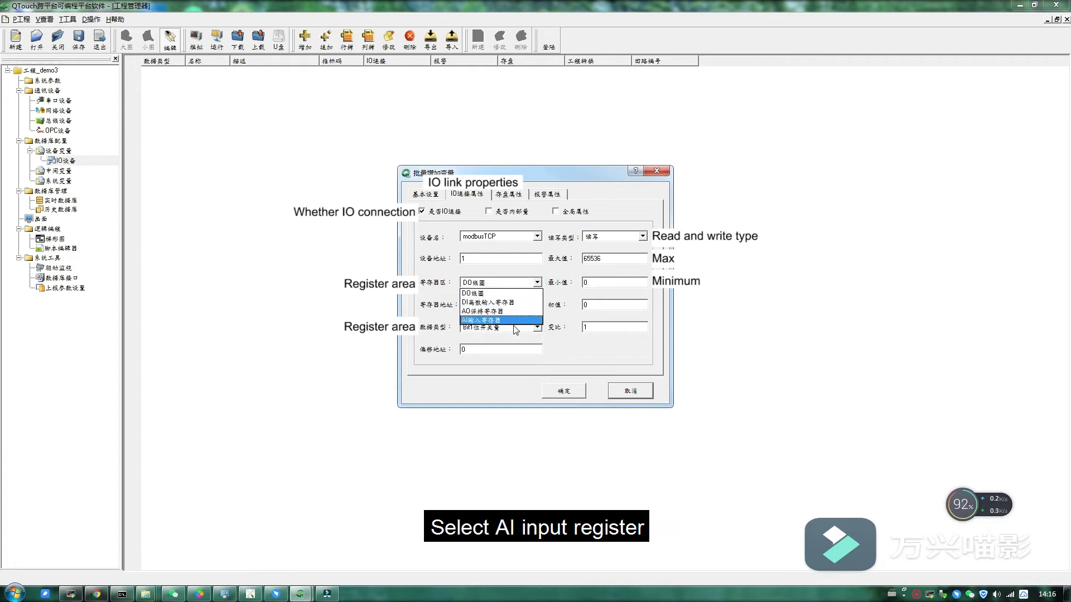
{"action": "left_click", "coordinate": [492, 320]}
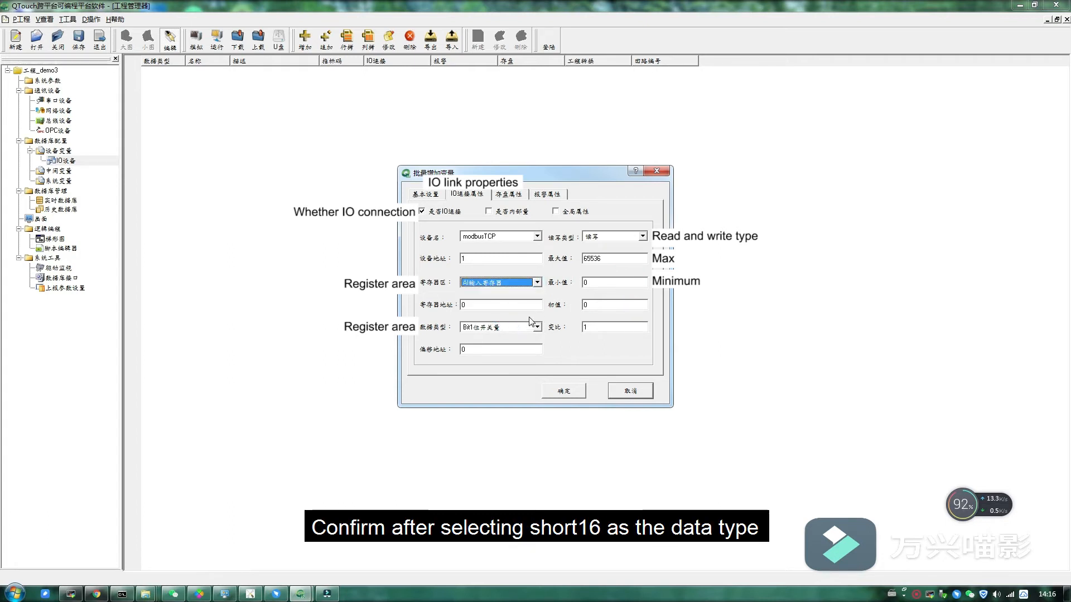
{"action": "left_click", "coordinate": [539, 326]}
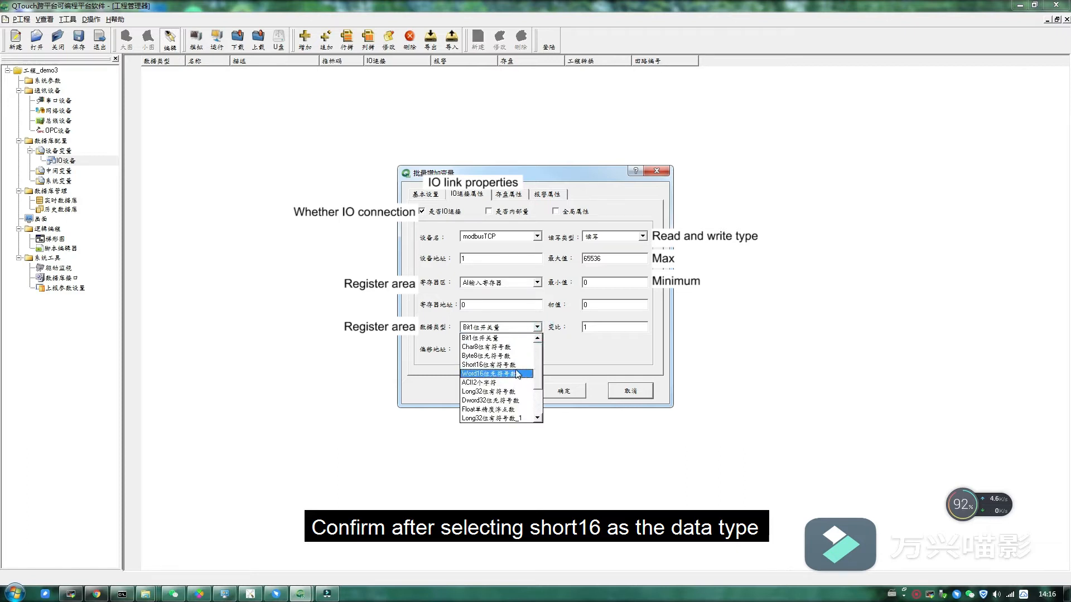
{"action": "left_click", "coordinate": [489, 364]}
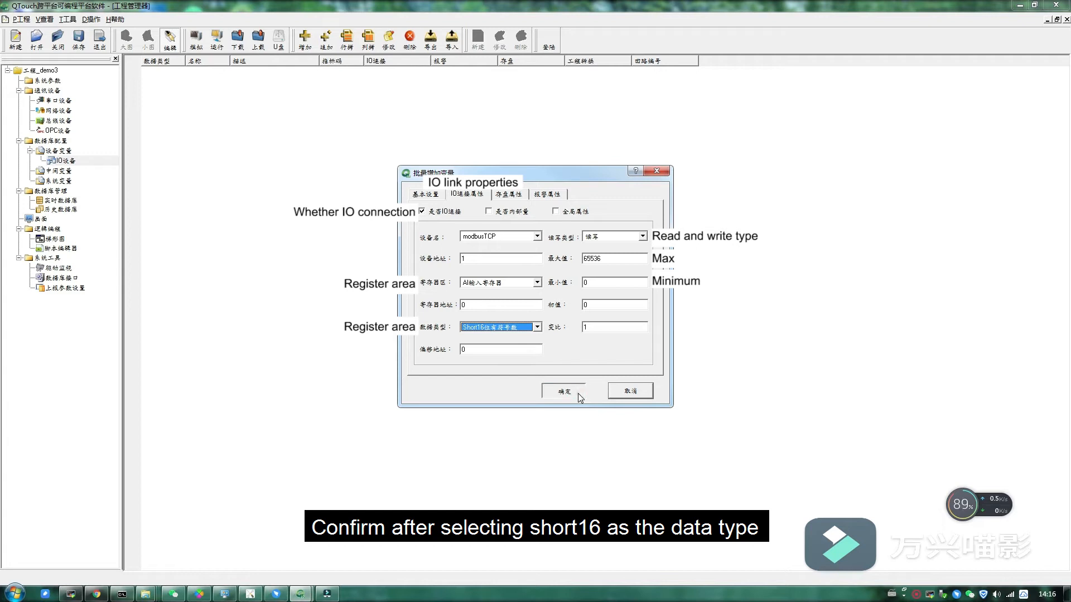
{"action": "left_click", "coordinate": [562, 390]}
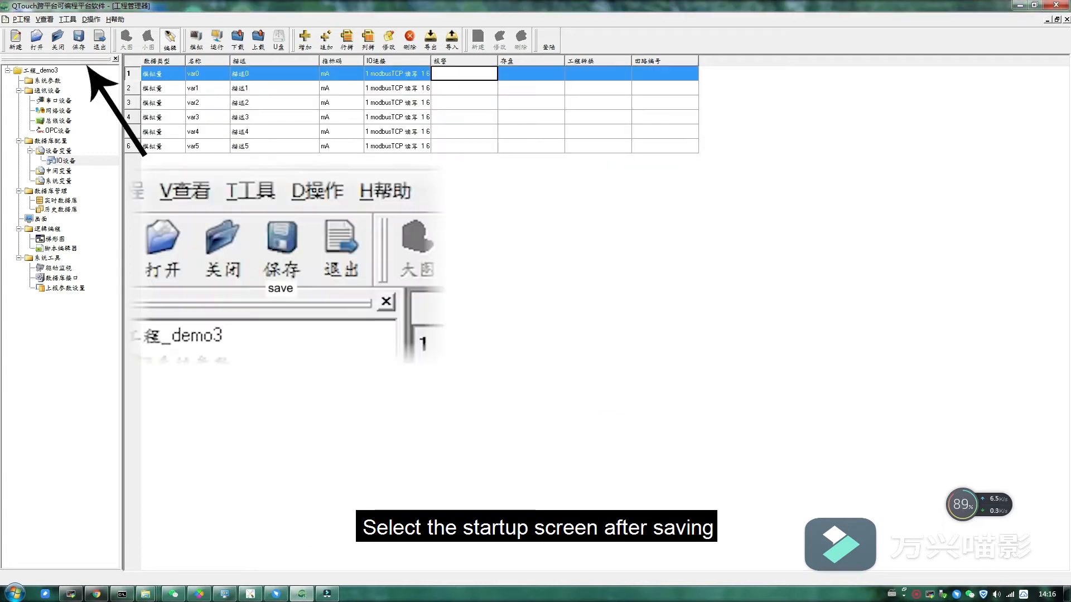
- Save the project, create screen draw1 and open it for editing
{"action": "left_click", "coordinate": [273, 146]}
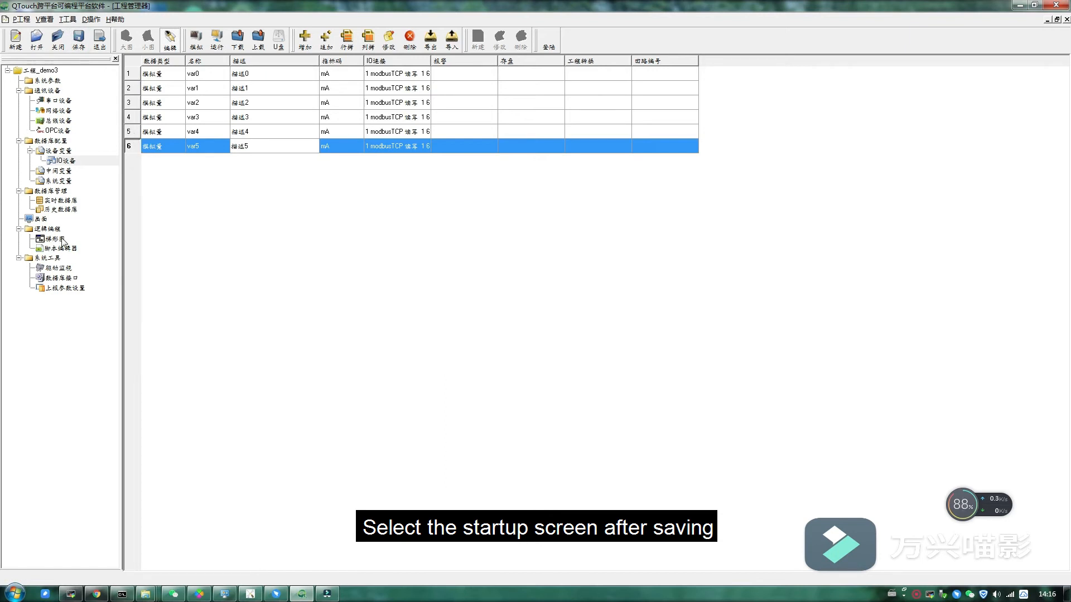
{"action": "left_click", "coordinate": [45, 219]}
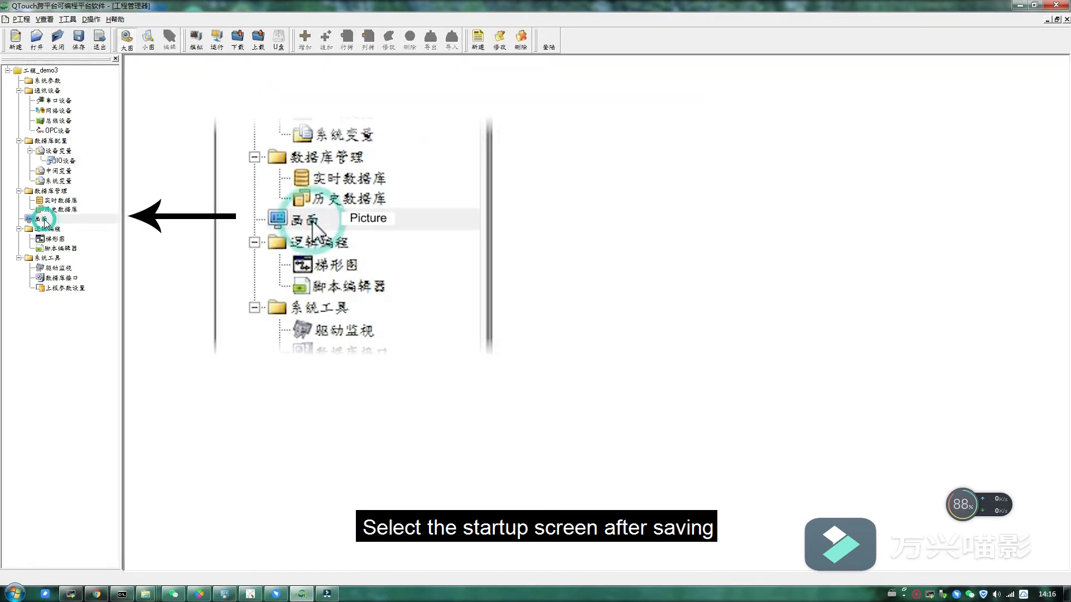
{"action": "left_click", "coordinate": [43, 218]}
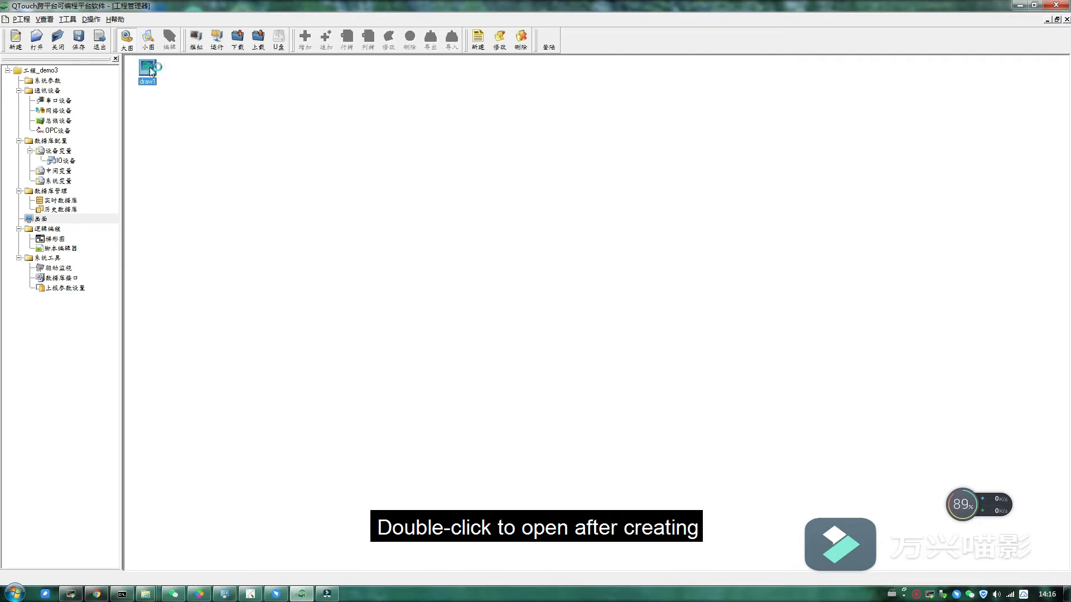
{"action": "double_click", "coordinate": [147, 68]}
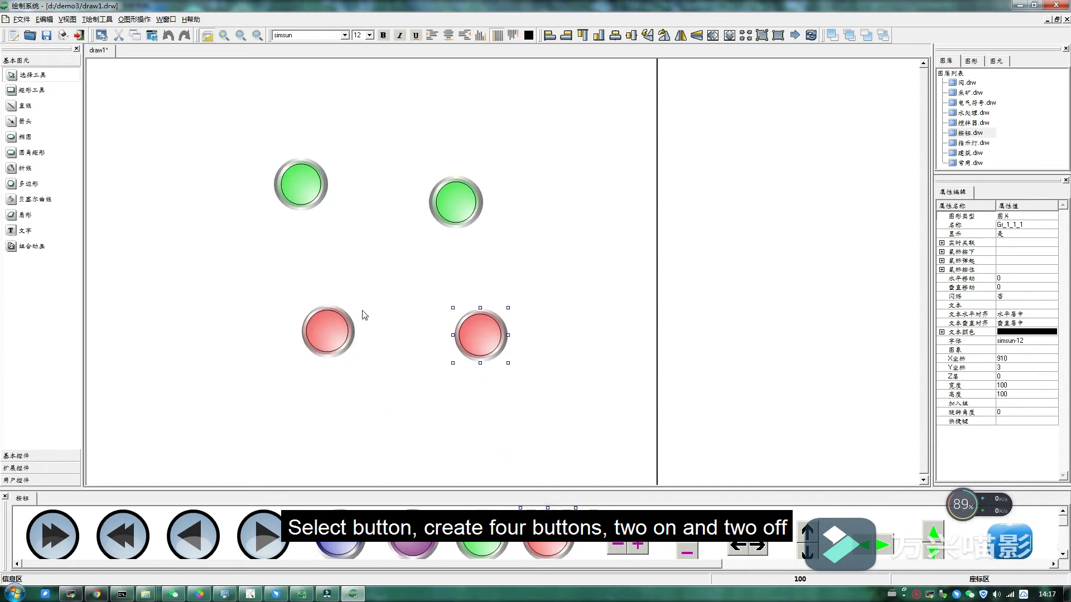
- Select the top-left green button and open its label text properties
{"action": "left_click", "coordinate": [445, 183]}
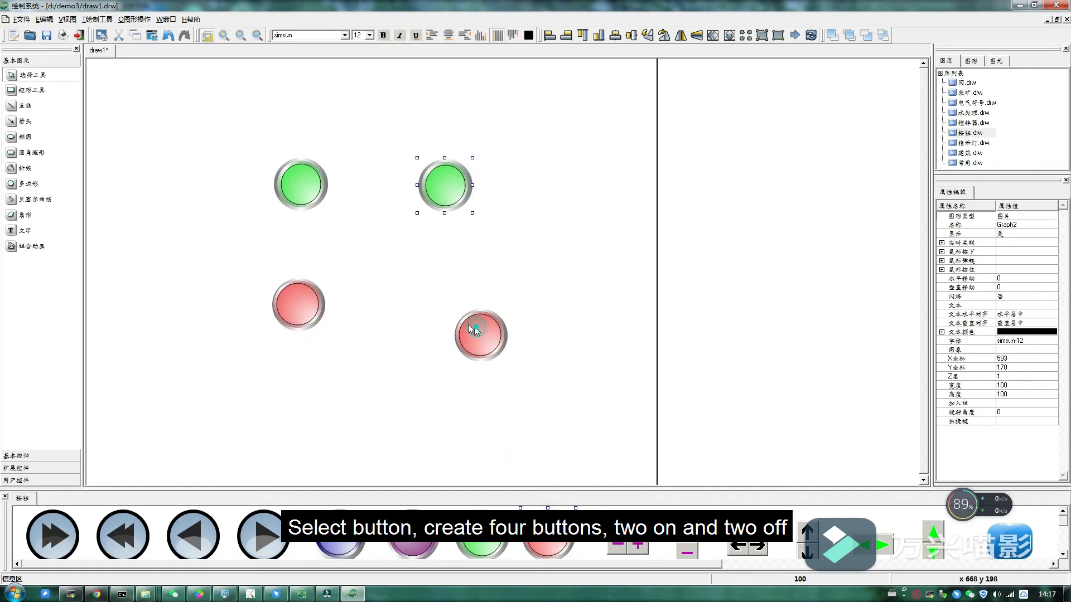
{"action": "double_click", "coordinate": [480, 334]}
{"action": "type", "text": "switch1"}
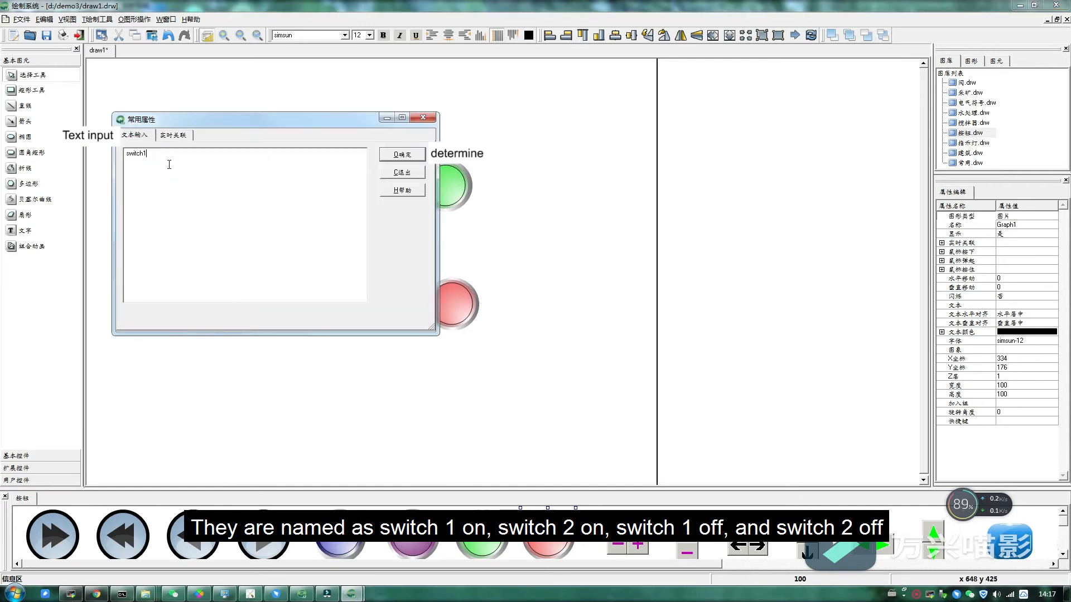
- Label the buttons switch1 open, switch2 open, switch1 close and switch2 close
{"action": "type", "text": "open"}
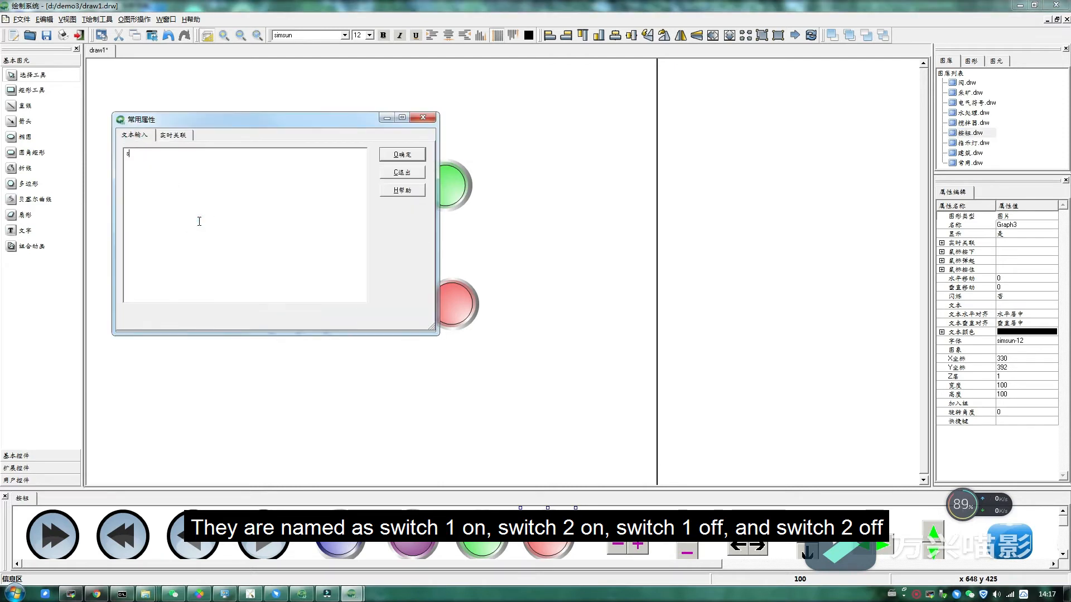
{"action": "type", "text": "switch"}
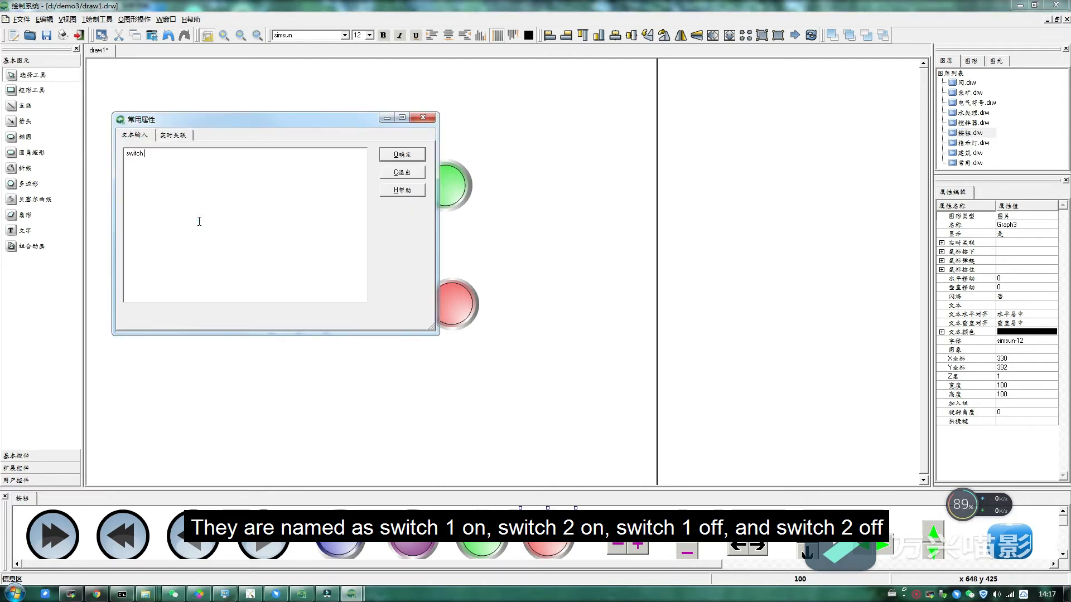
{"action": "type", "text": "close"}
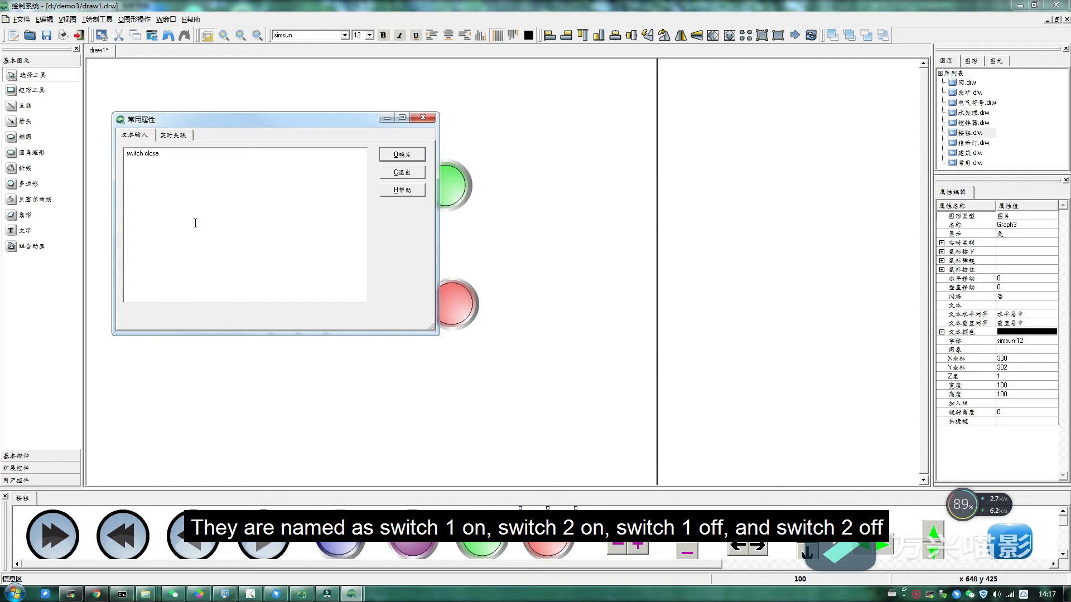
{"action": "left_click", "coordinate": [402, 154]}
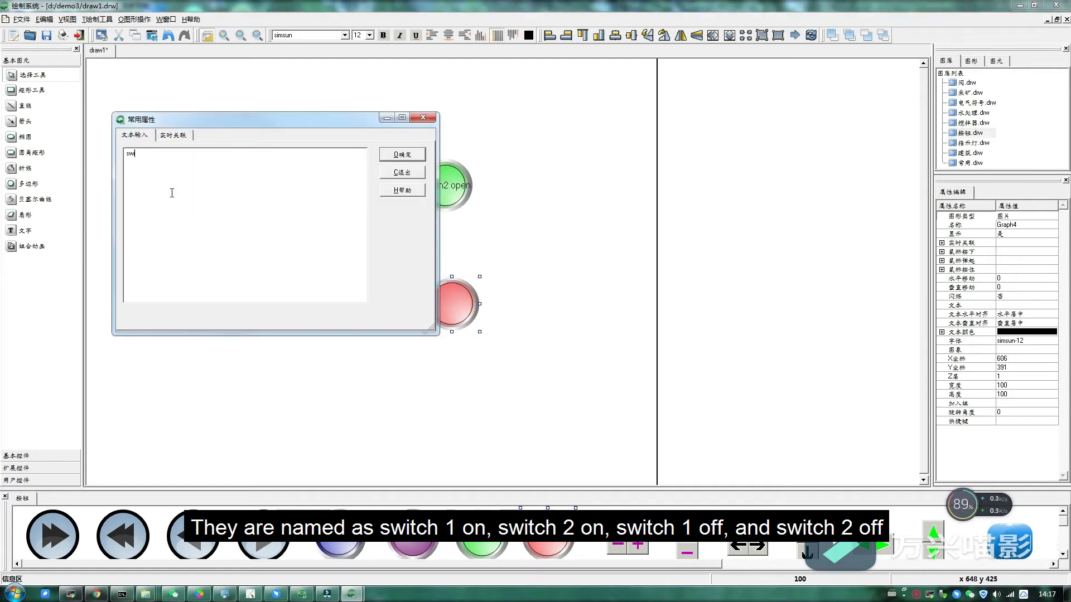
{"action": "type", "text": "switch2 clos"}
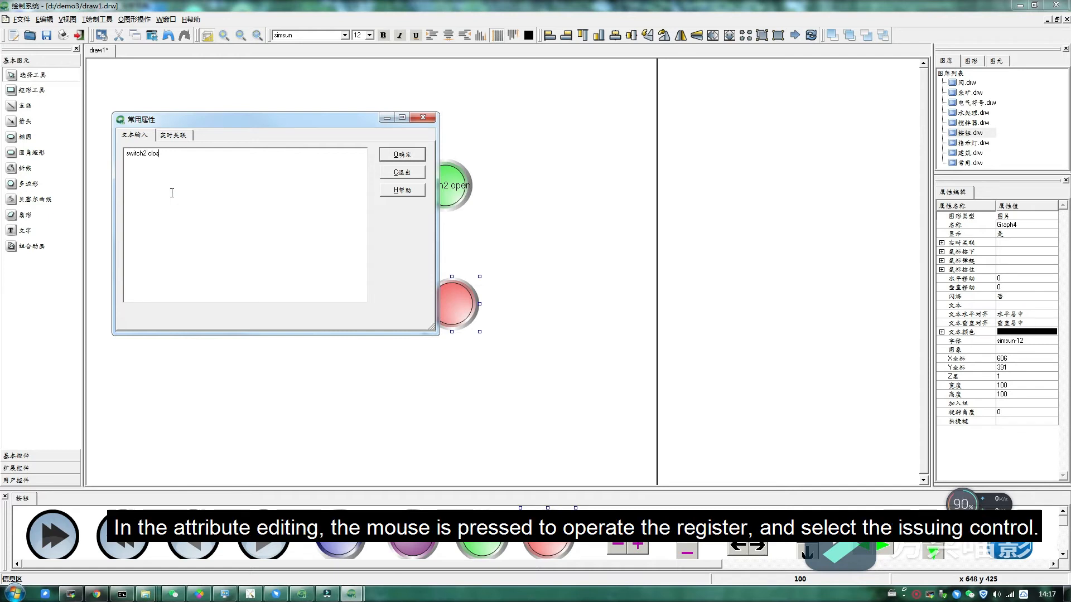
{"action": "left_click", "coordinate": [401, 154]}
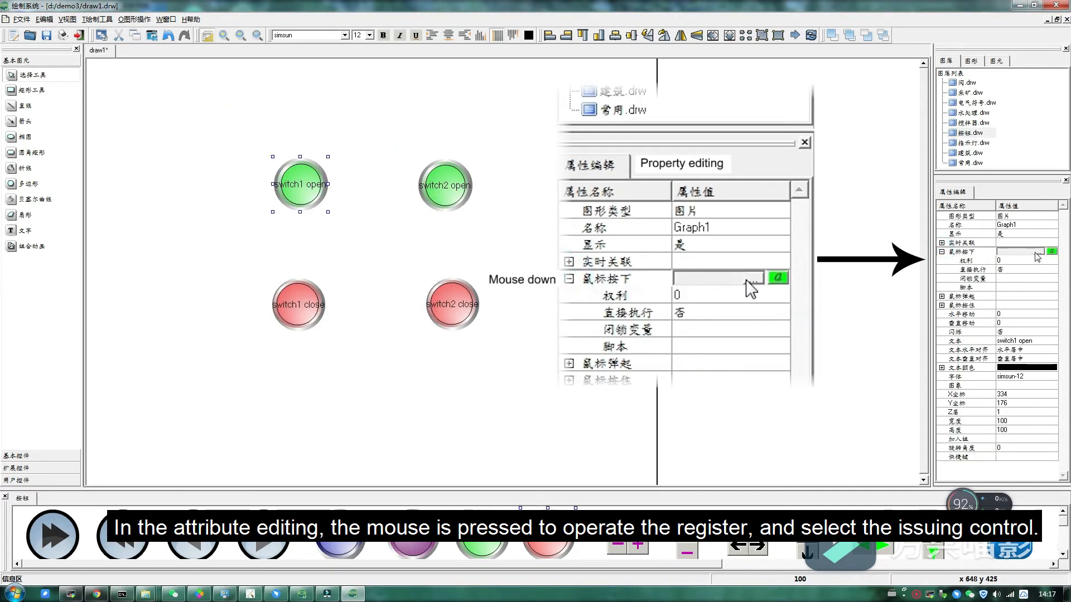
- Add five issue-control entries to switch1 open's mouse-down event list
{"action": "left_click", "coordinate": [776, 277]}
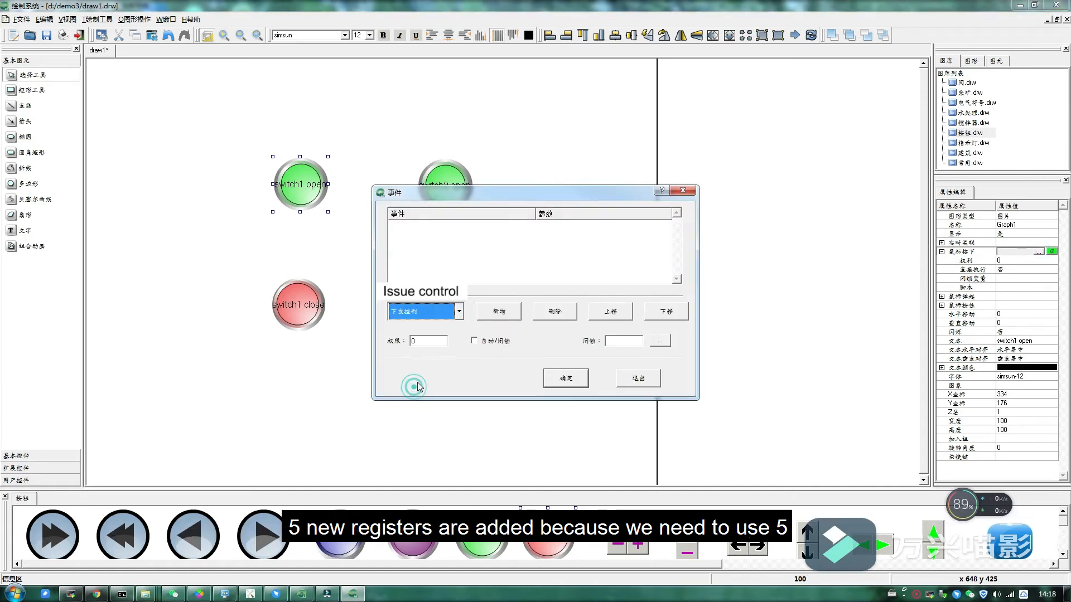
{"action": "left_click", "coordinate": [499, 312]}
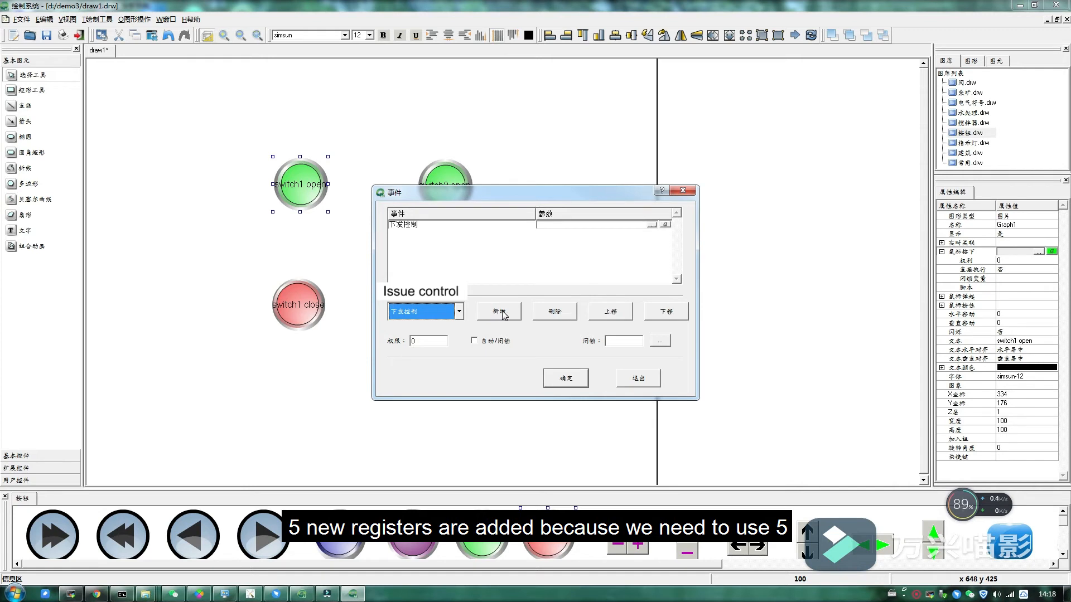
{"action": "left_click", "coordinate": [498, 311]}
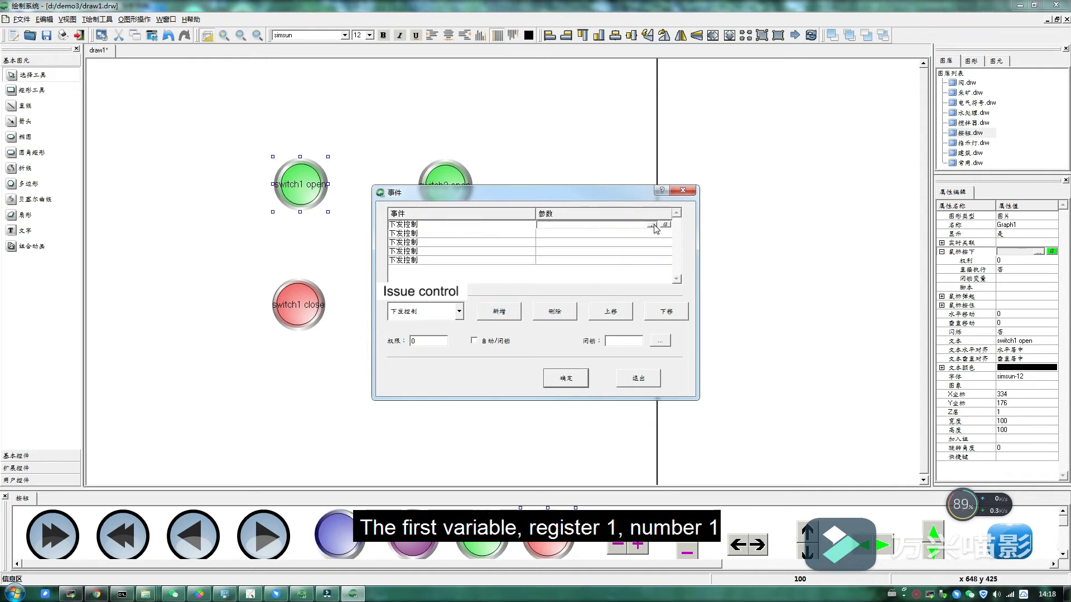
{"action": "left_click", "coordinate": [663, 226]}
{"action": "type", "text": "24740"}
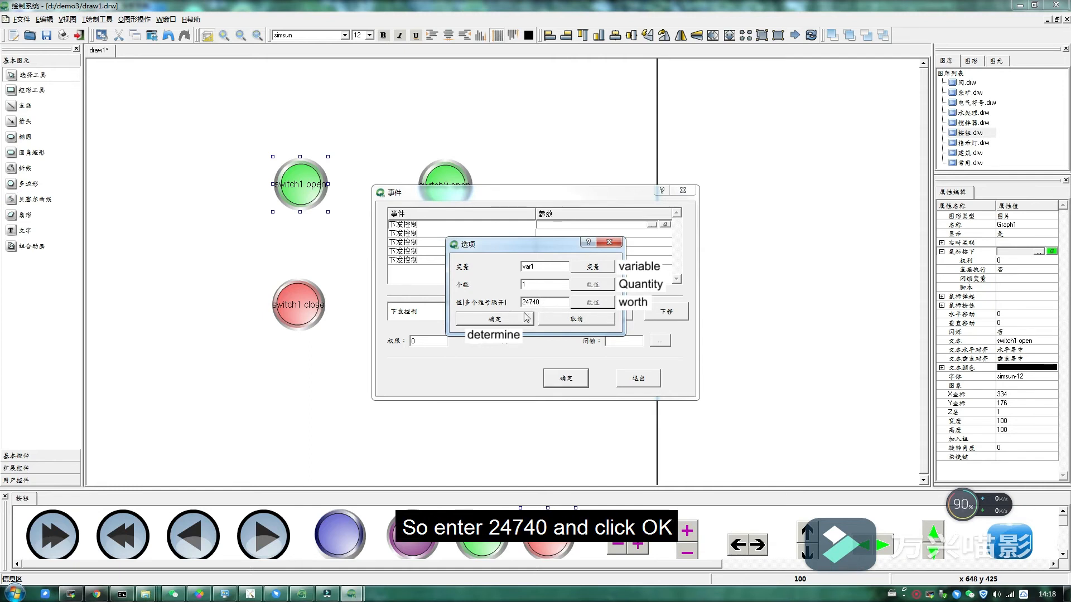
- Make the first entry write 24740 to var1, count 1; open the second entry
{"action": "left_click", "coordinate": [492, 319]}
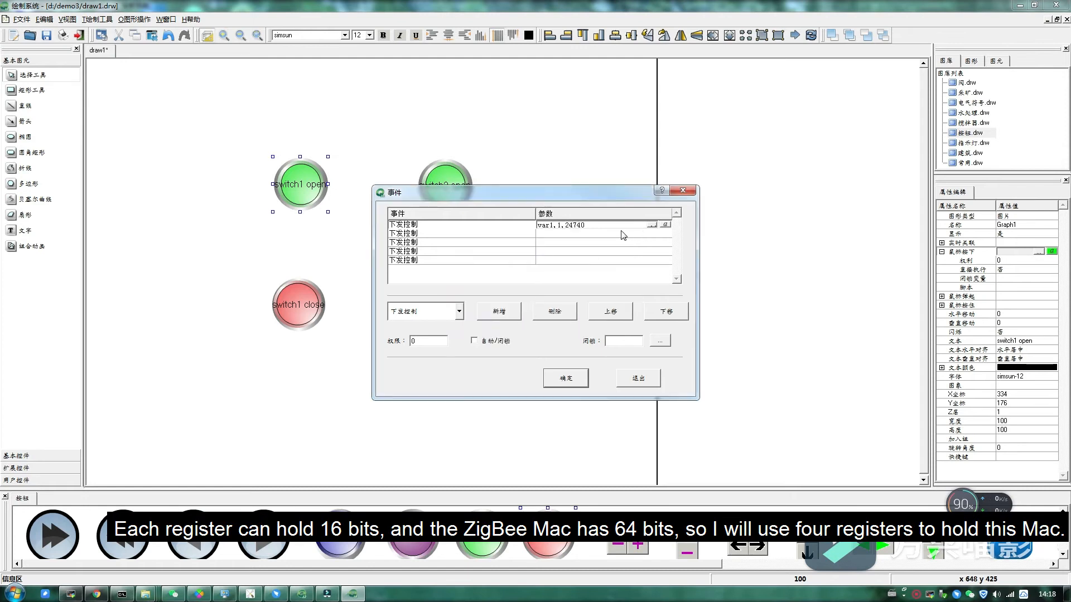
{"action": "left_click", "coordinate": [663, 225]}
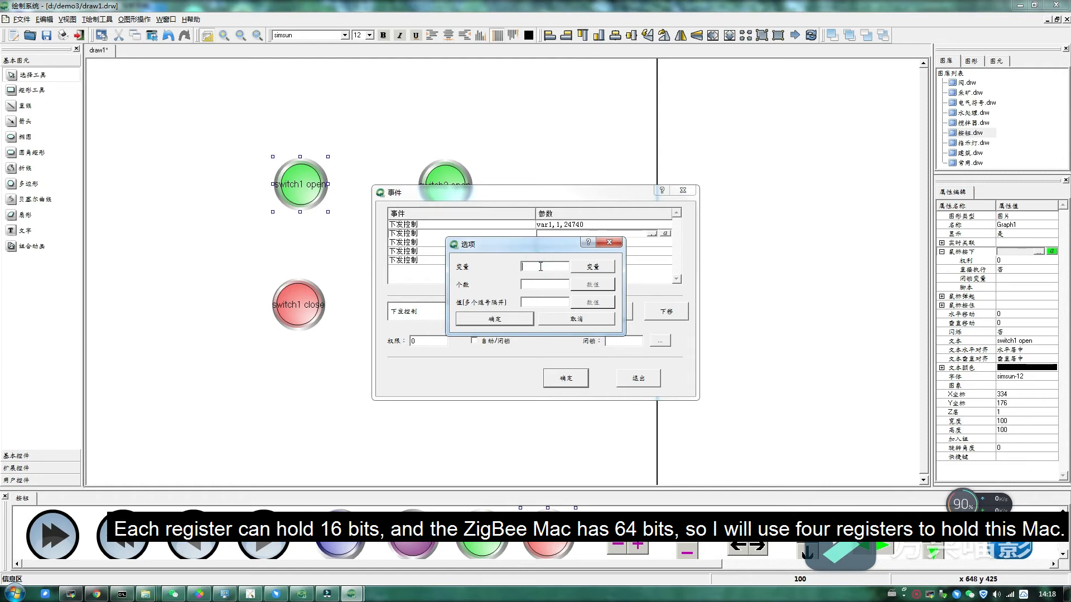
- Make the second issue-control entry write 9215 to var2
{"action": "left_click", "coordinate": [592, 267]}
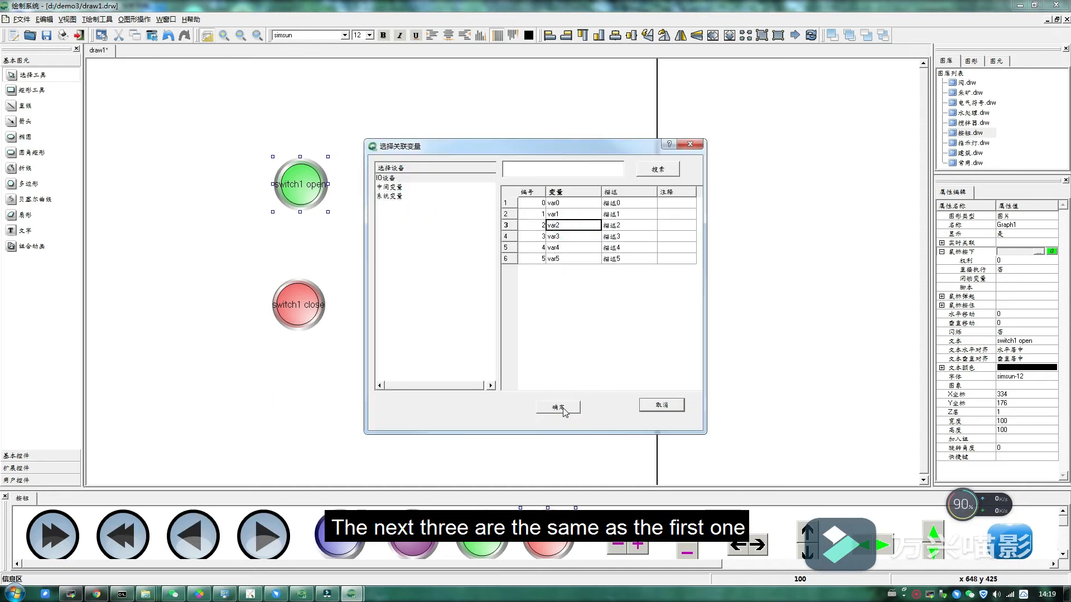
{"action": "left_click", "coordinate": [557, 407]}
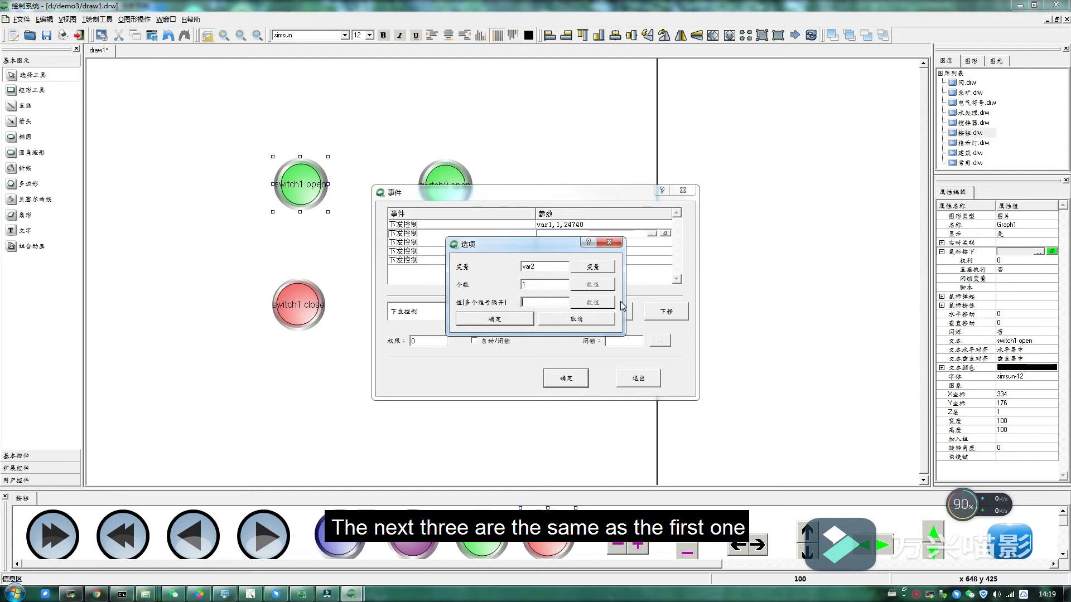
{"action": "type", "text": "9"}
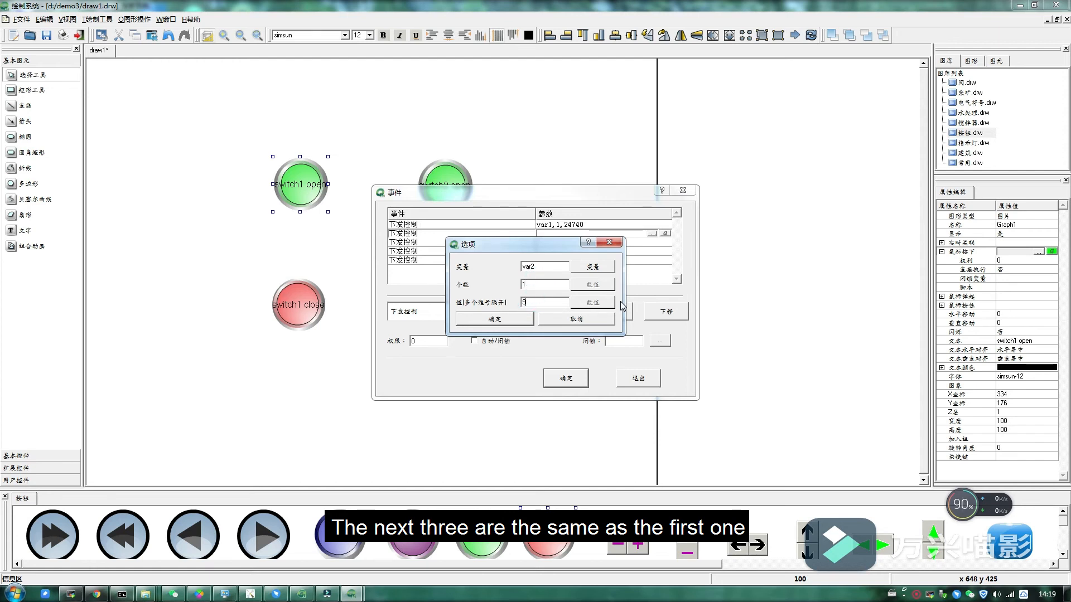
{"action": "left_click", "coordinate": [493, 319]}
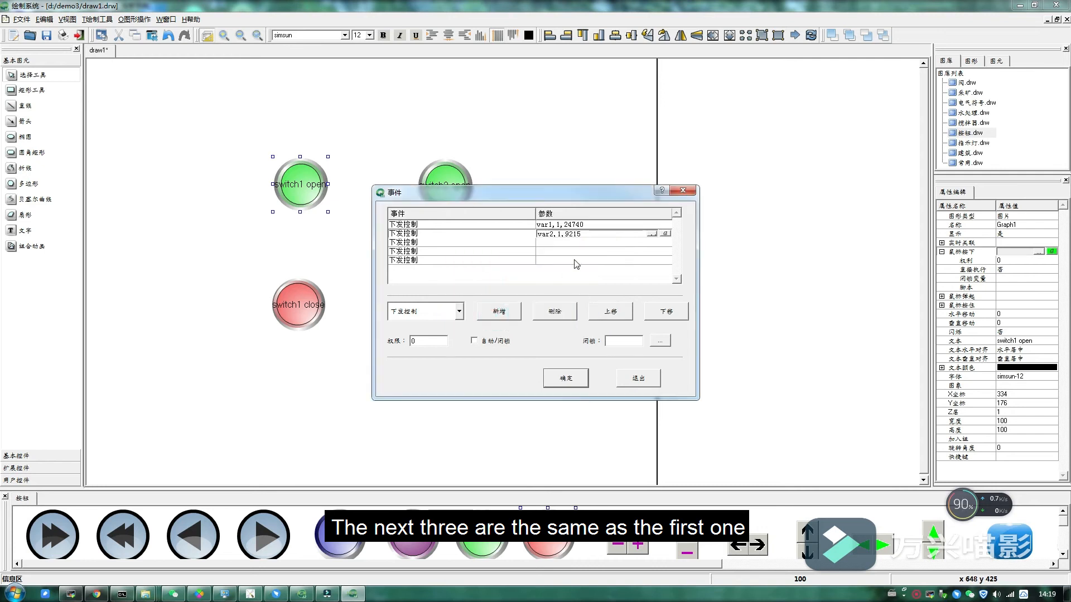
- Add a third entry writing 65150 to var3
{"action": "left_click", "coordinate": [662, 233]}
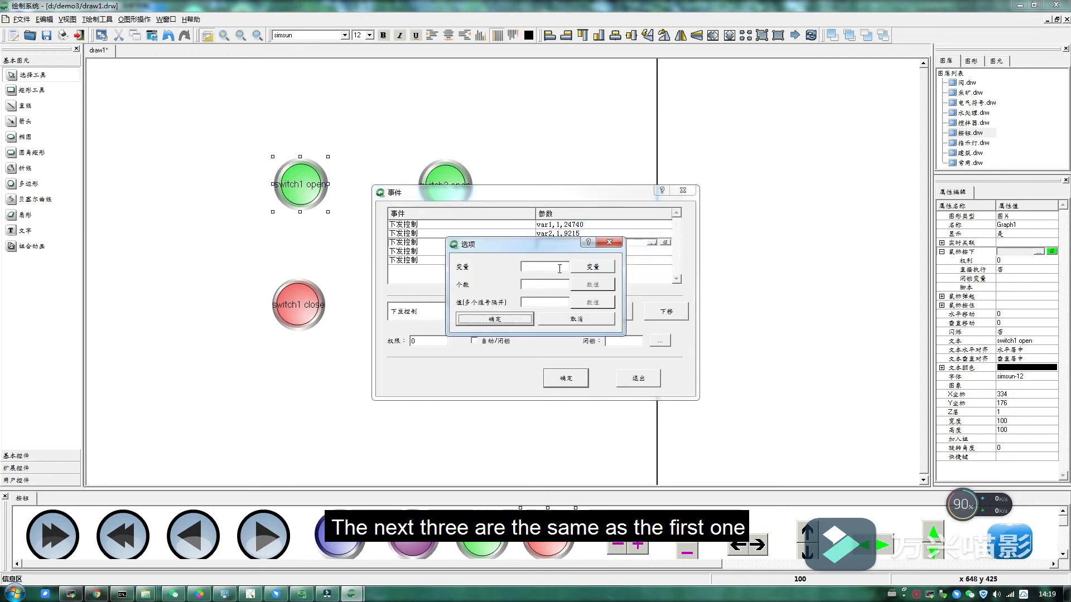
{"action": "left_click", "coordinate": [591, 267]}
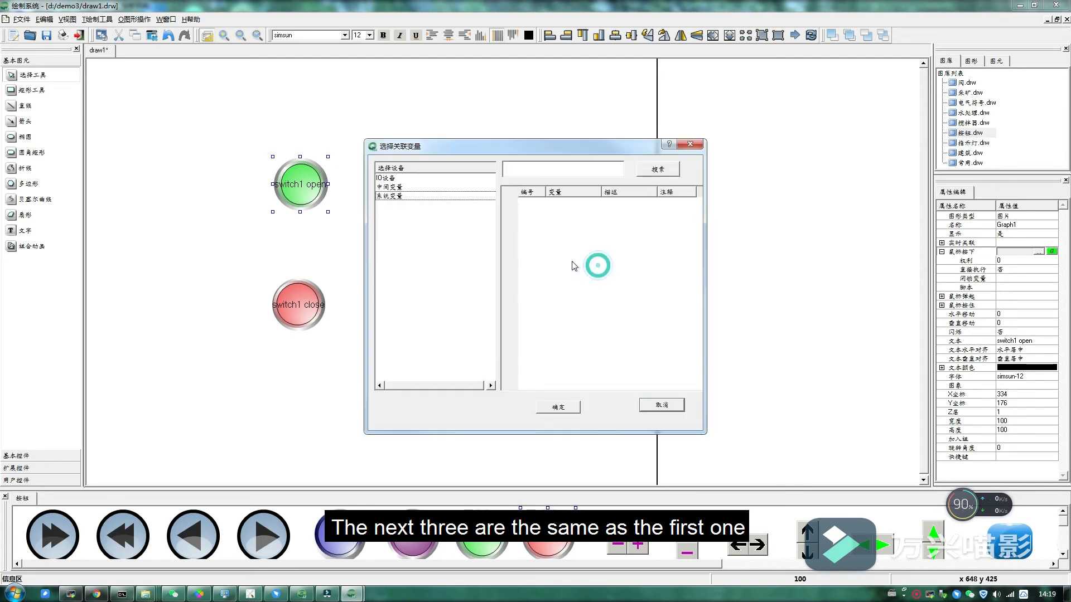
{"action": "left_click", "coordinate": [386, 178]}
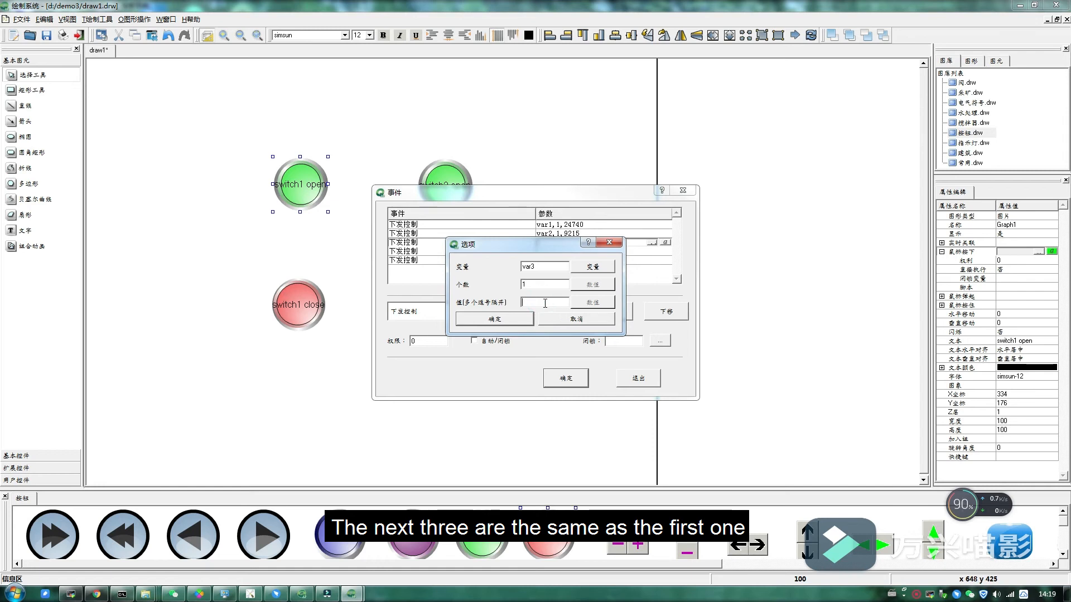
{"action": "type", "text": "65150"}
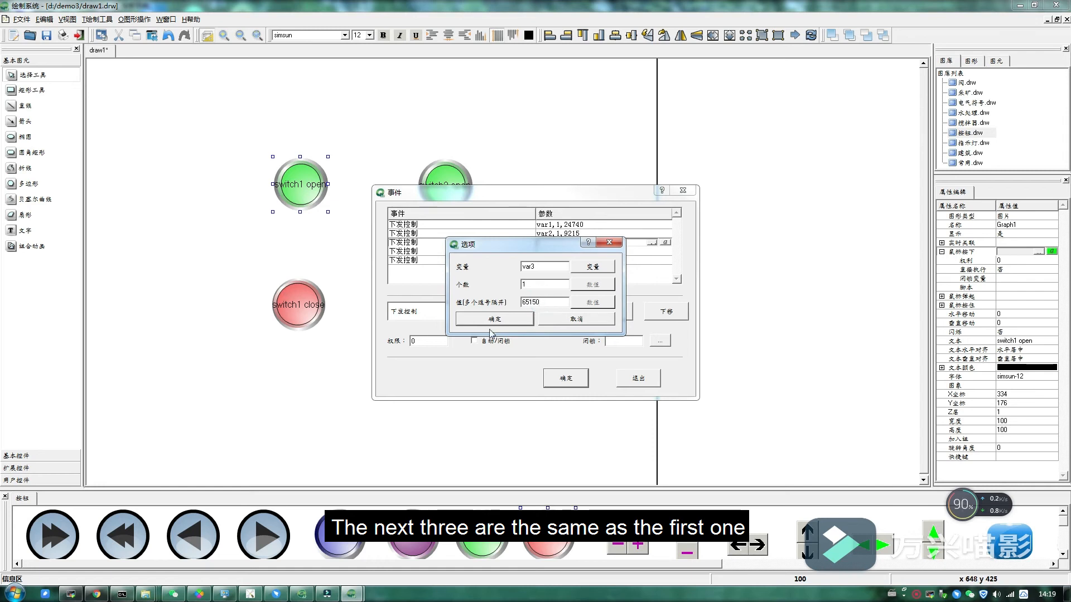
{"action": "left_click", "coordinate": [493, 319]}
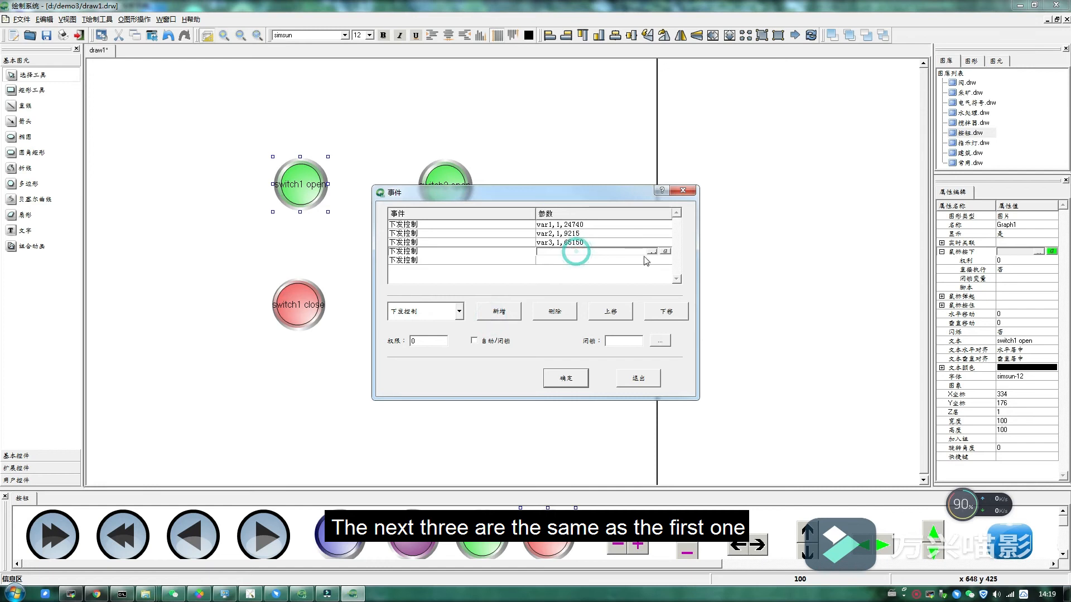
- Add a fourth entry writing 5504 to var4
{"action": "left_click", "coordinate": [650, 250]}
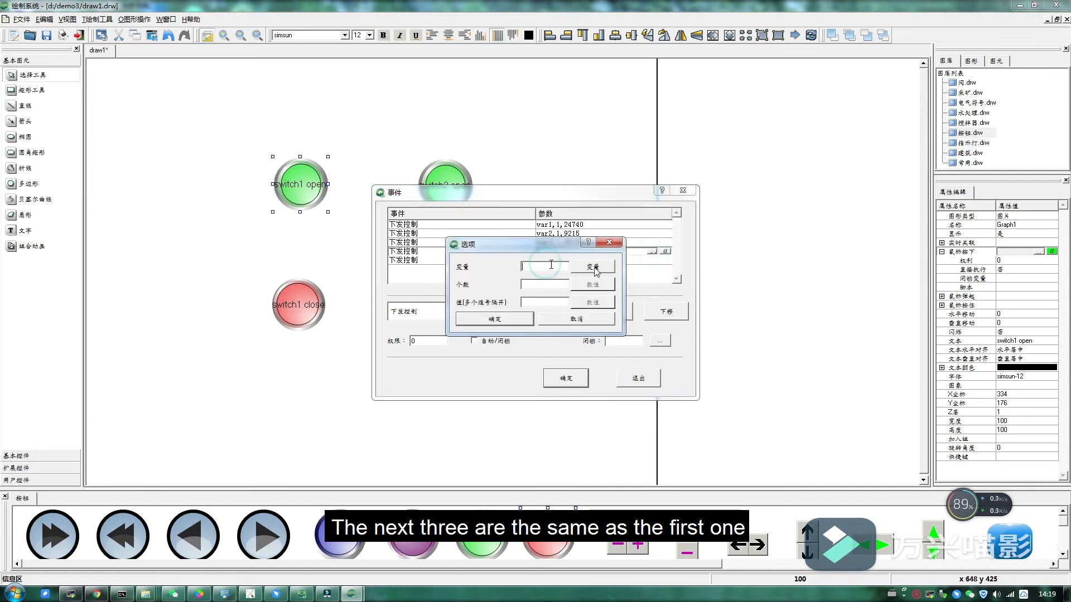
{"action": "left_click", "coordinate": [591, 267]}
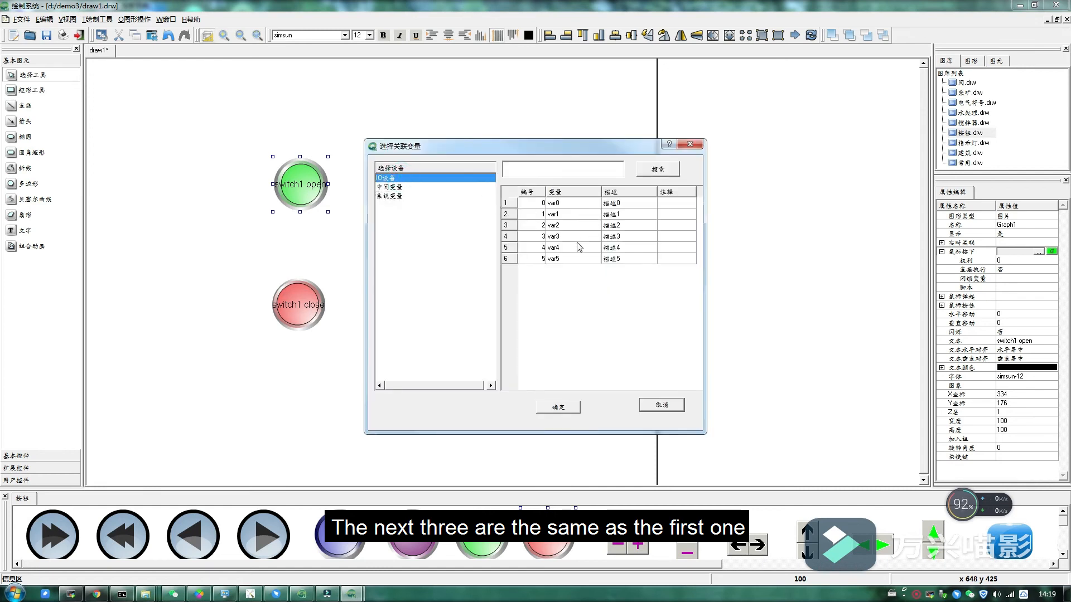
{"action": "left_click", "coordinate": [557, 407]}
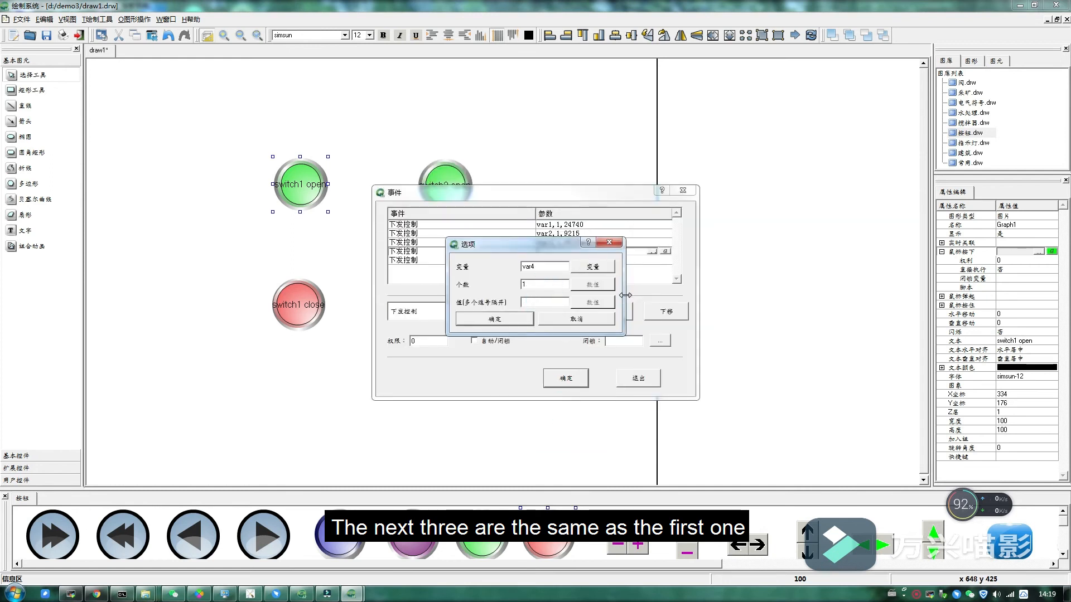
{"action": "type", "text": "5504"}
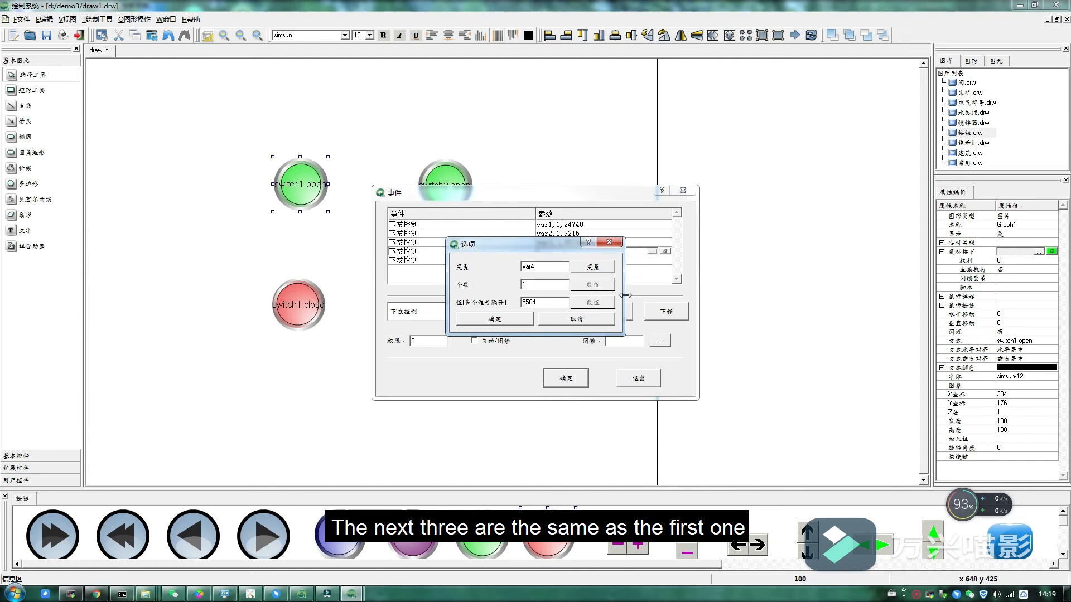
{"action": "left_click", "coordinate": [493, 319]}
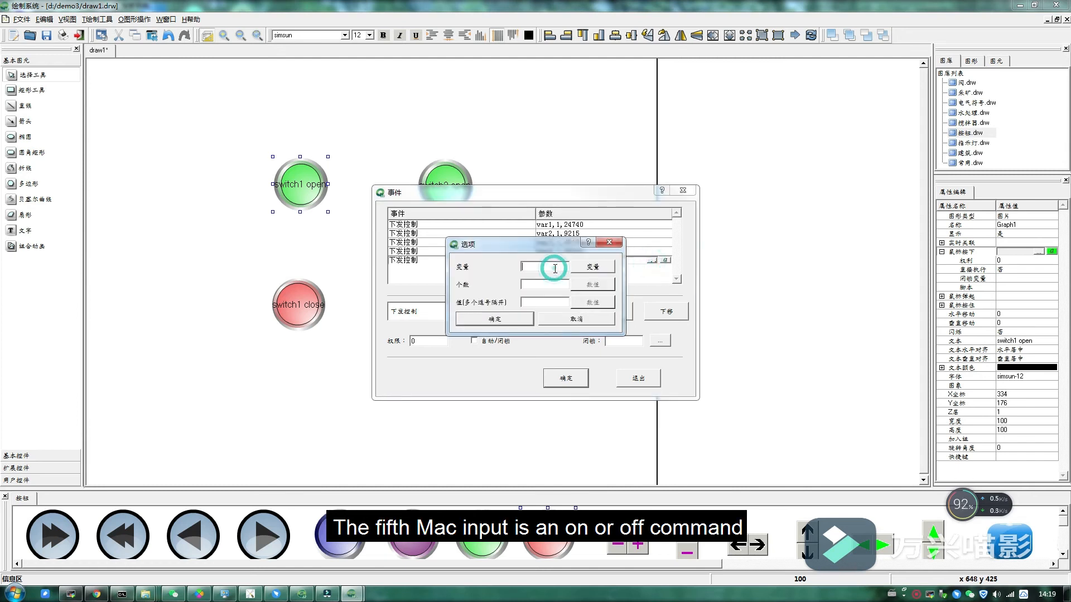
- Write 257 to var5 as the fifth switch1 open press action, the on command
{"action": "left_click", "coordinate": [593, 266]}
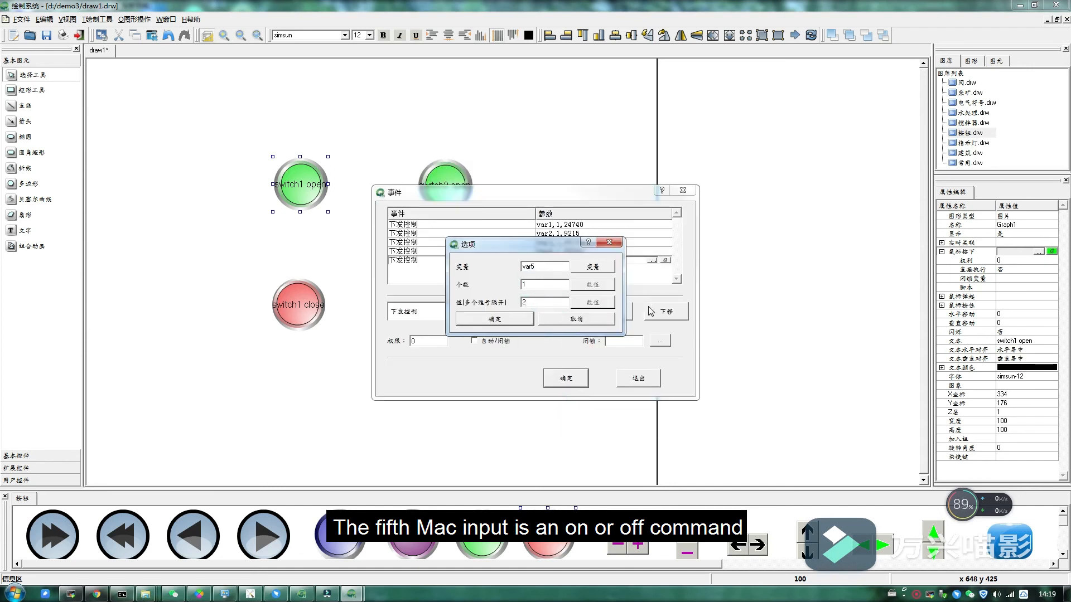
{"action": "type", "text": "257"}
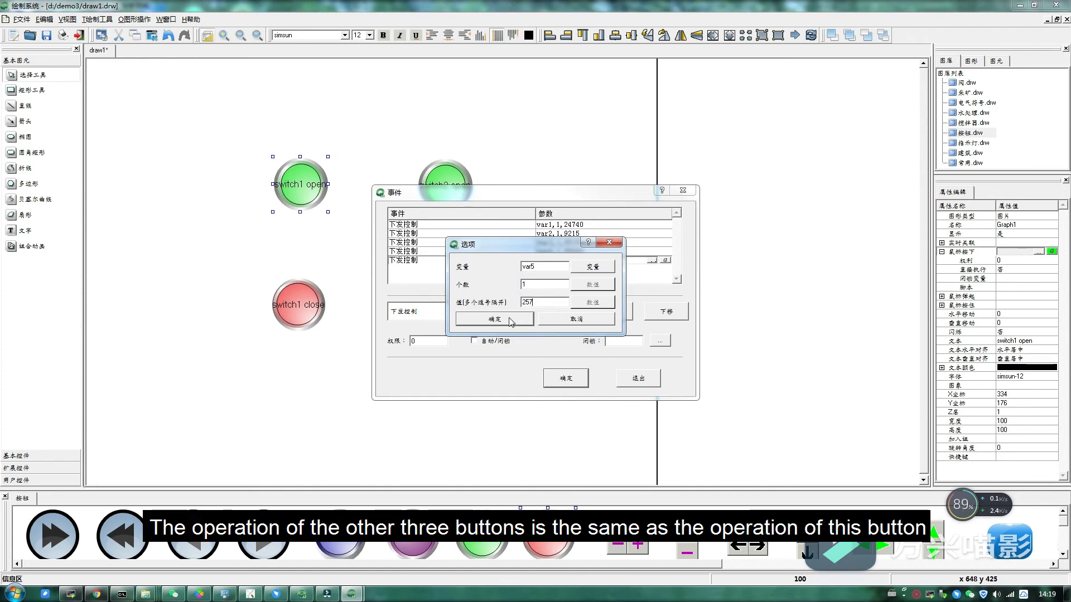
{"action": "left_click", "coordinate": [492, 320]}
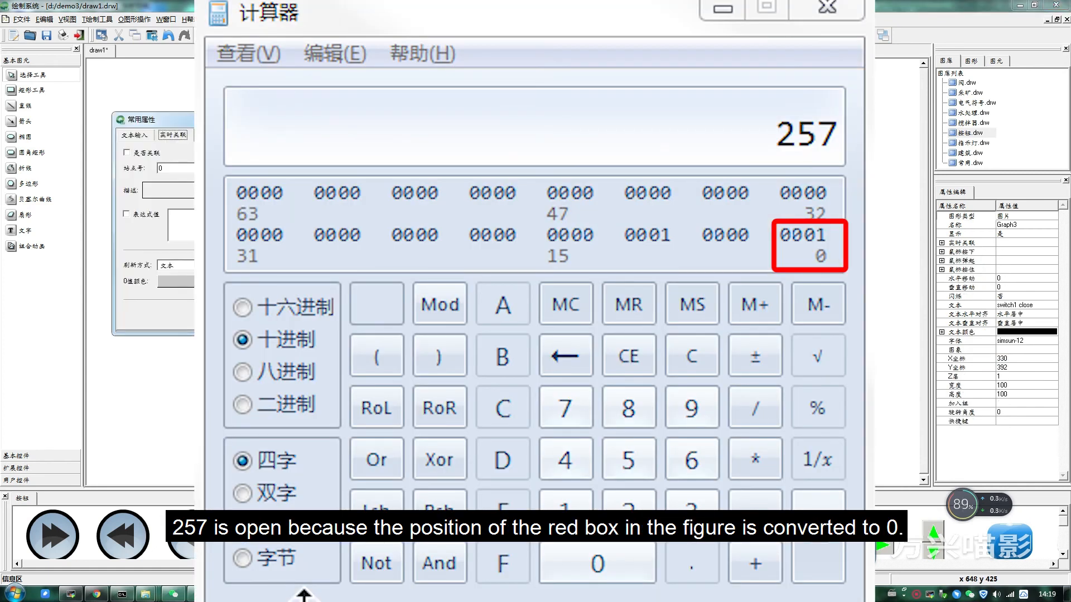
- Show the switch1 close button's label text settings
{"action": "left_click", "coordinate": [173, 135]}
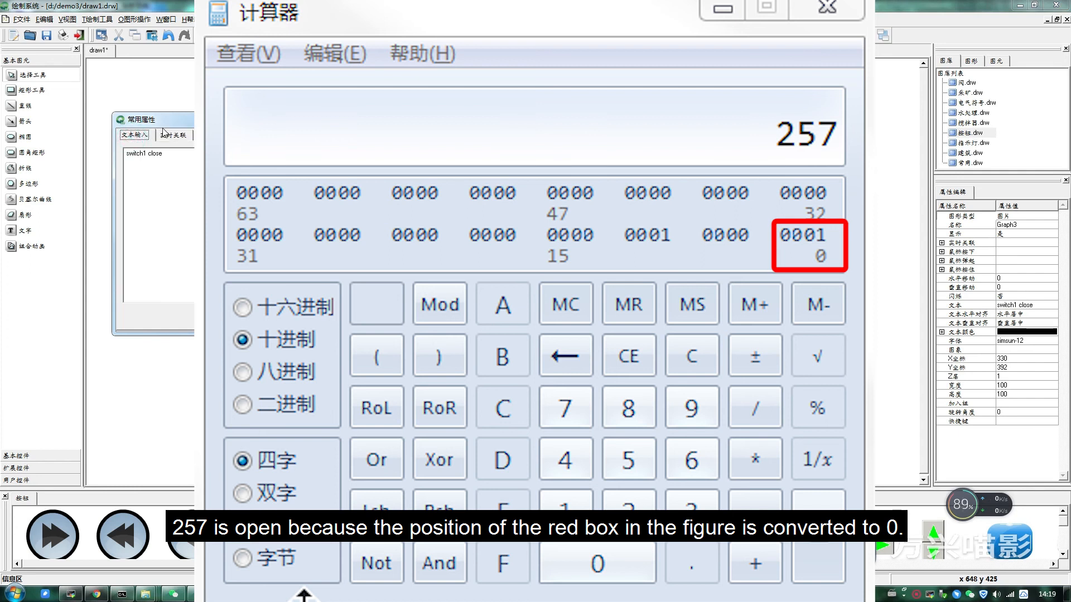
{"action": "left_click", "coordinate": [173, 135]}
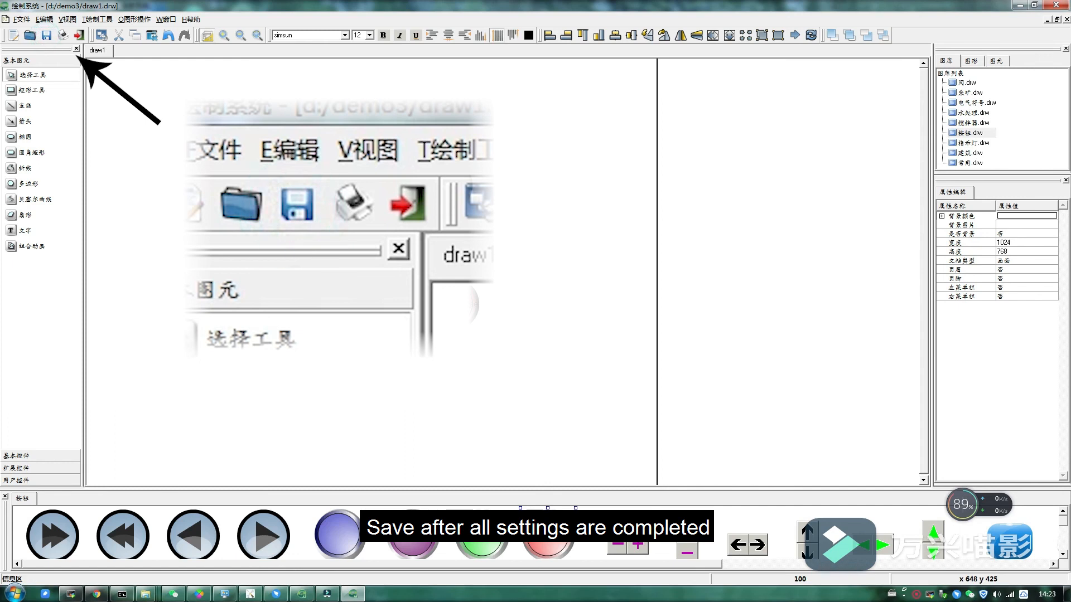
- Close the draw1 drawing editor and confirm quitting
{"action": "left_click", "coordinate": [1058, 6]}
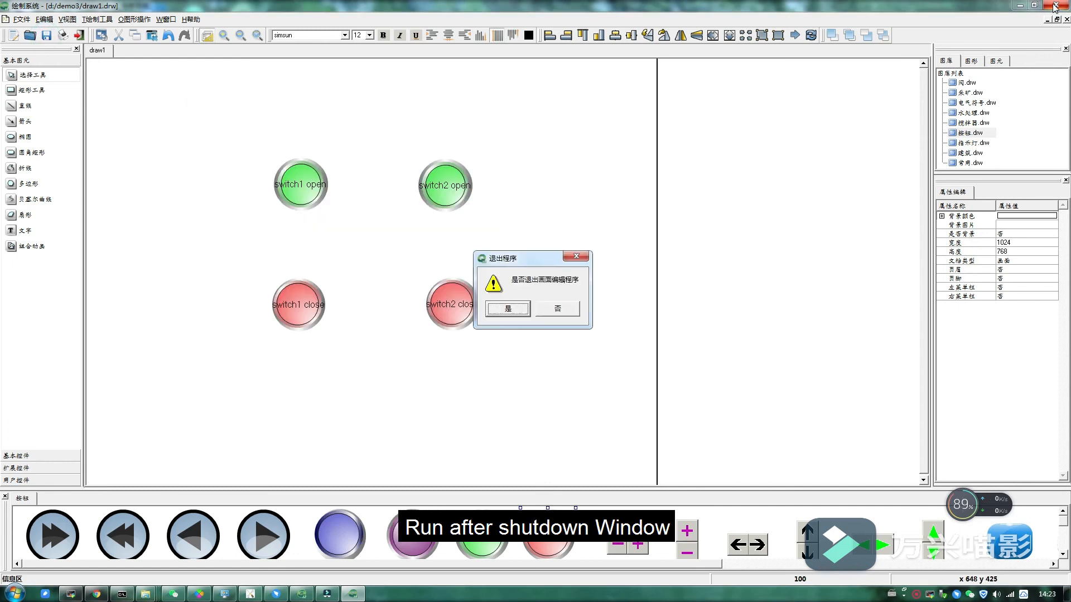
{"action": "left_click", "coordinate": [507, 308]}
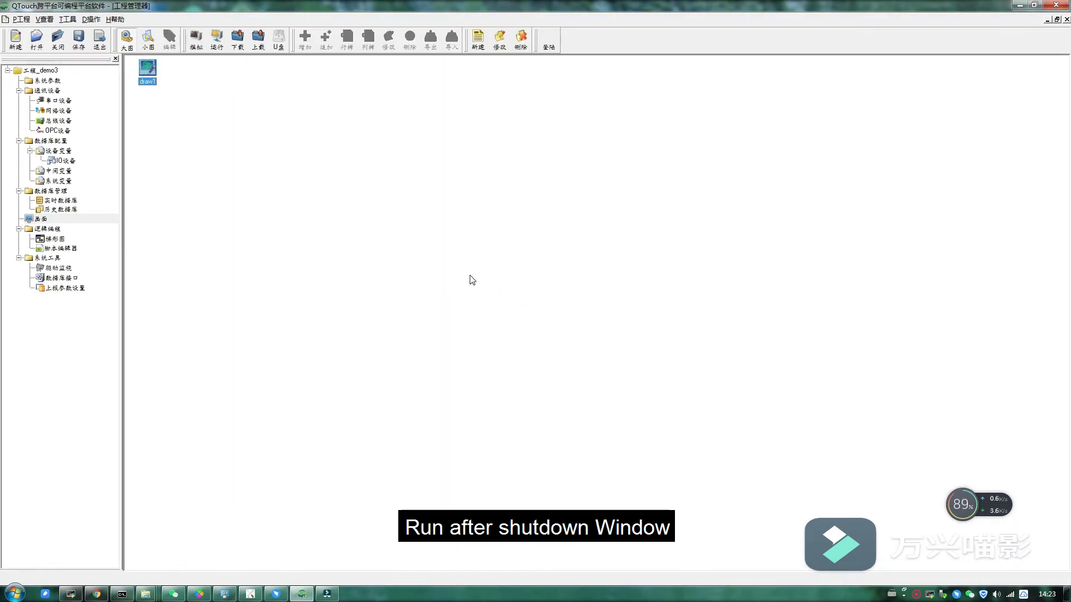